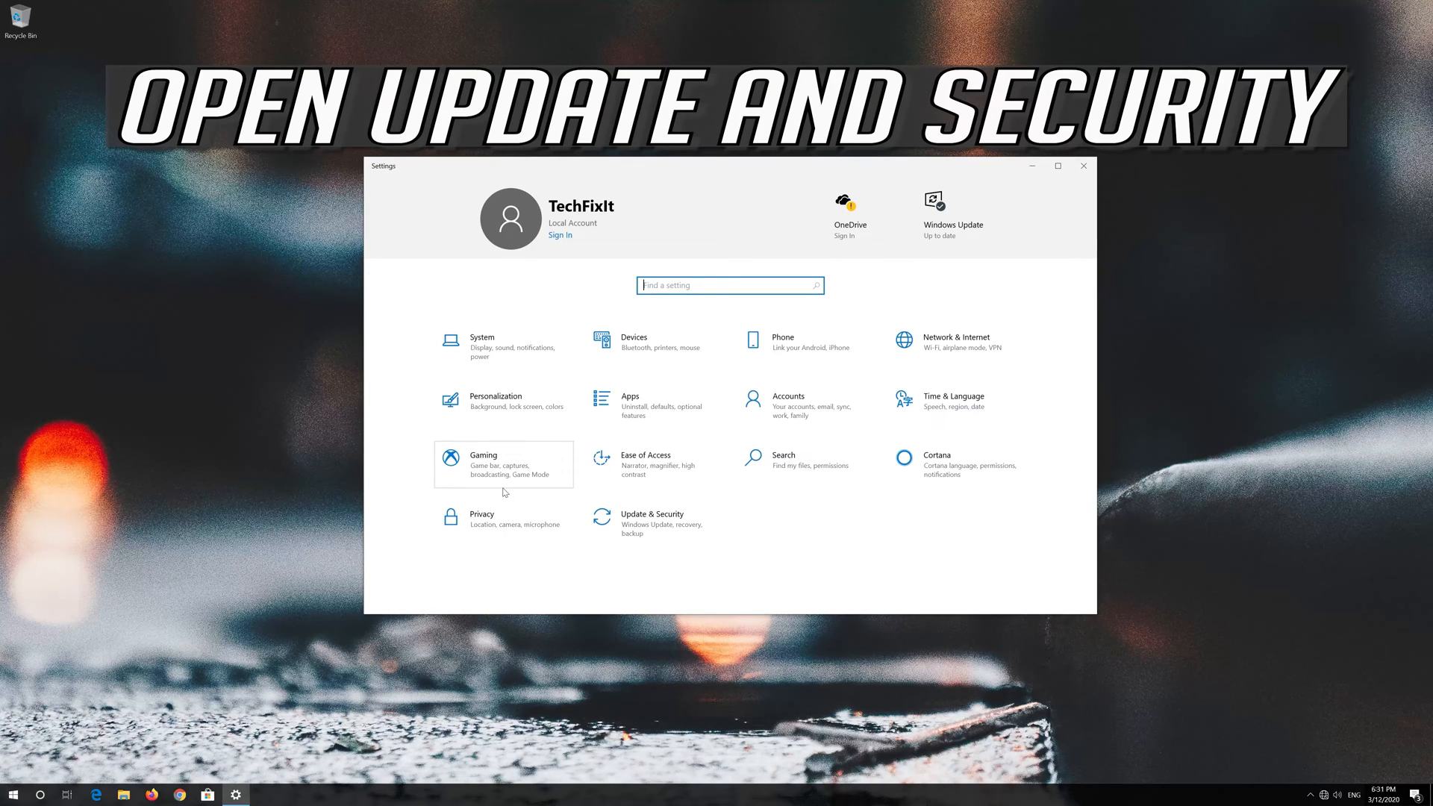
# Step: Go to Update & Security > Troubleshoot and expand the Internet Connections troubleshooter
pyautogui.click(652, 523)
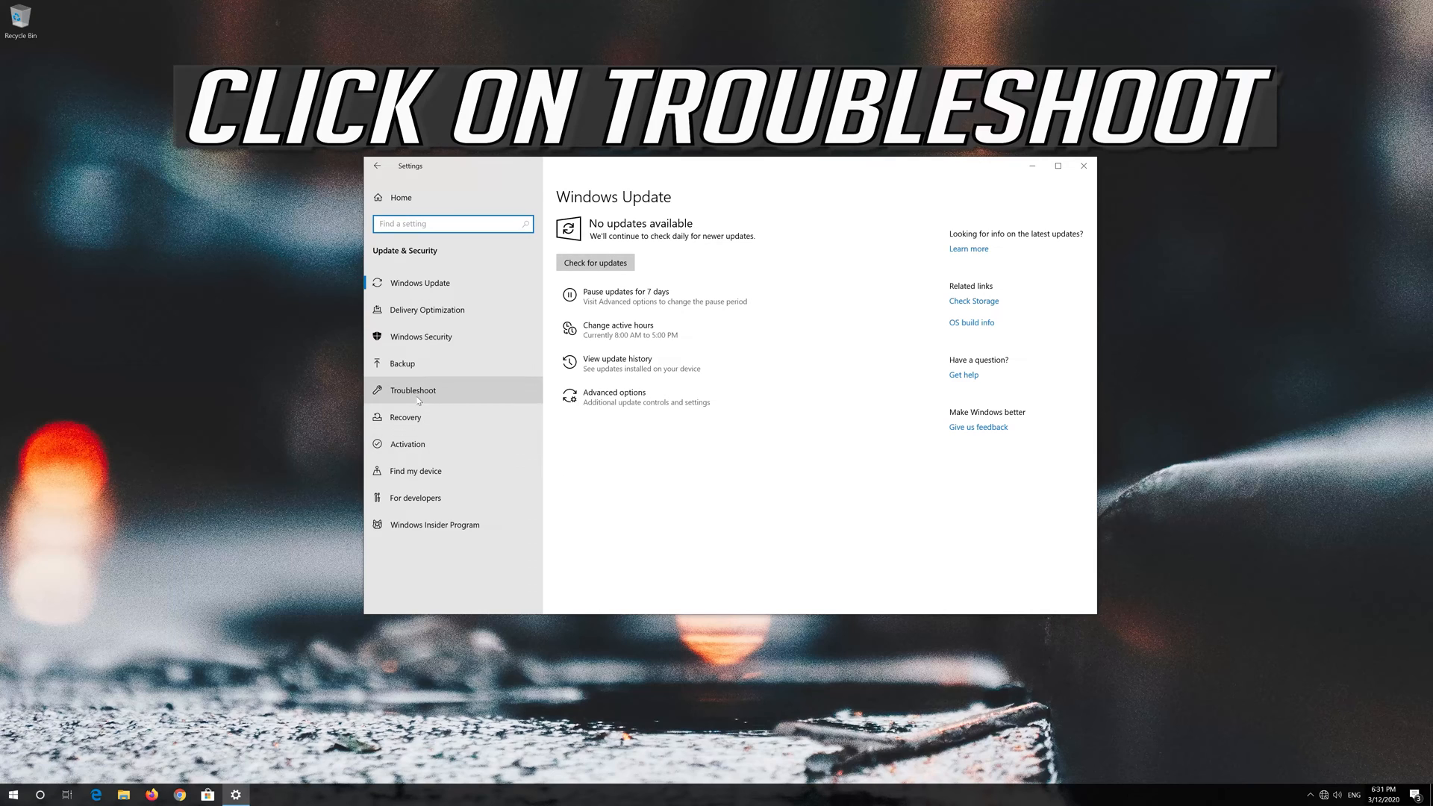
pyautogui.click(412, 390)
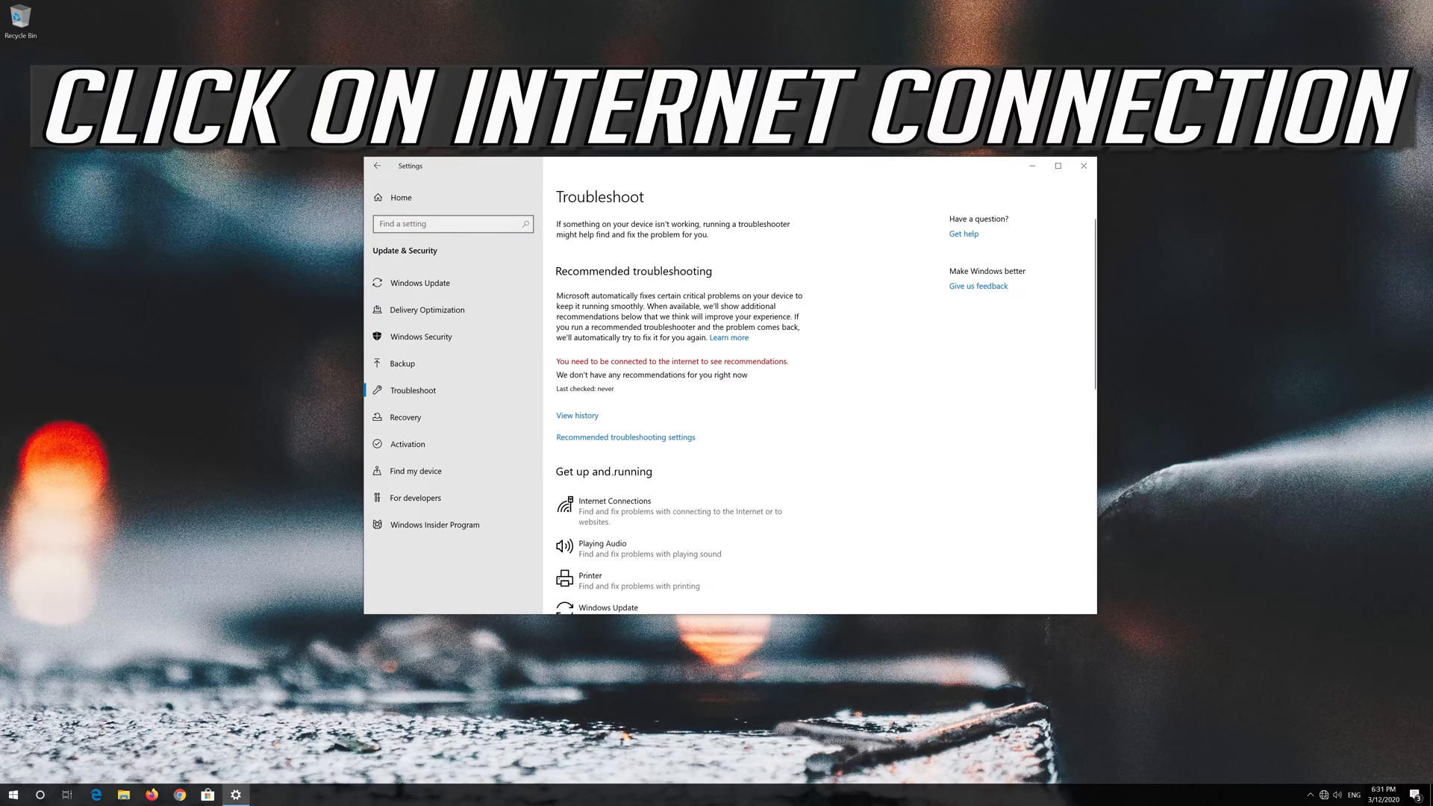
pyautogui.click(639, 512)
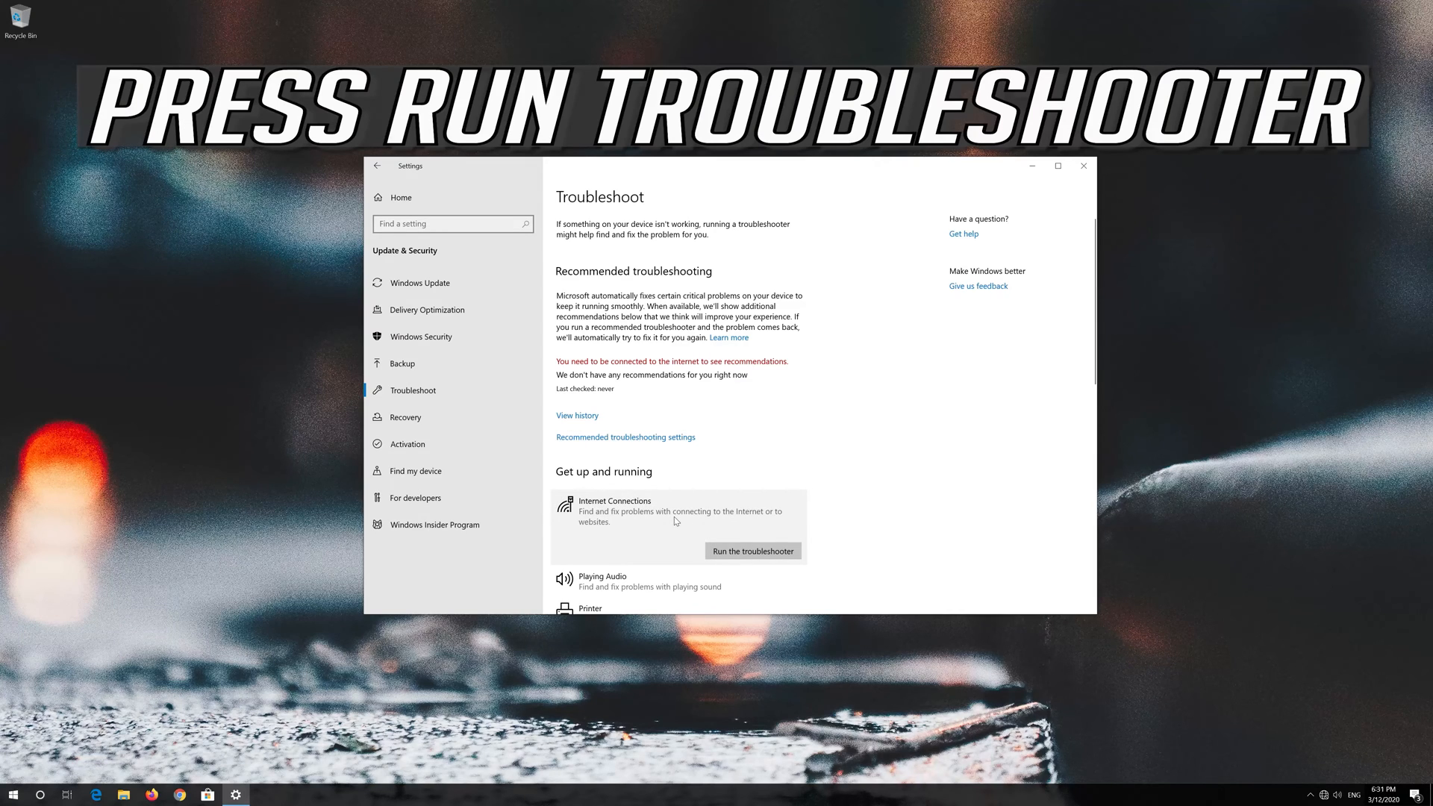
# Step: Troubleshoot the connection to the Internet and apply the repairs as administrator
pyautogui.click(752, 550)
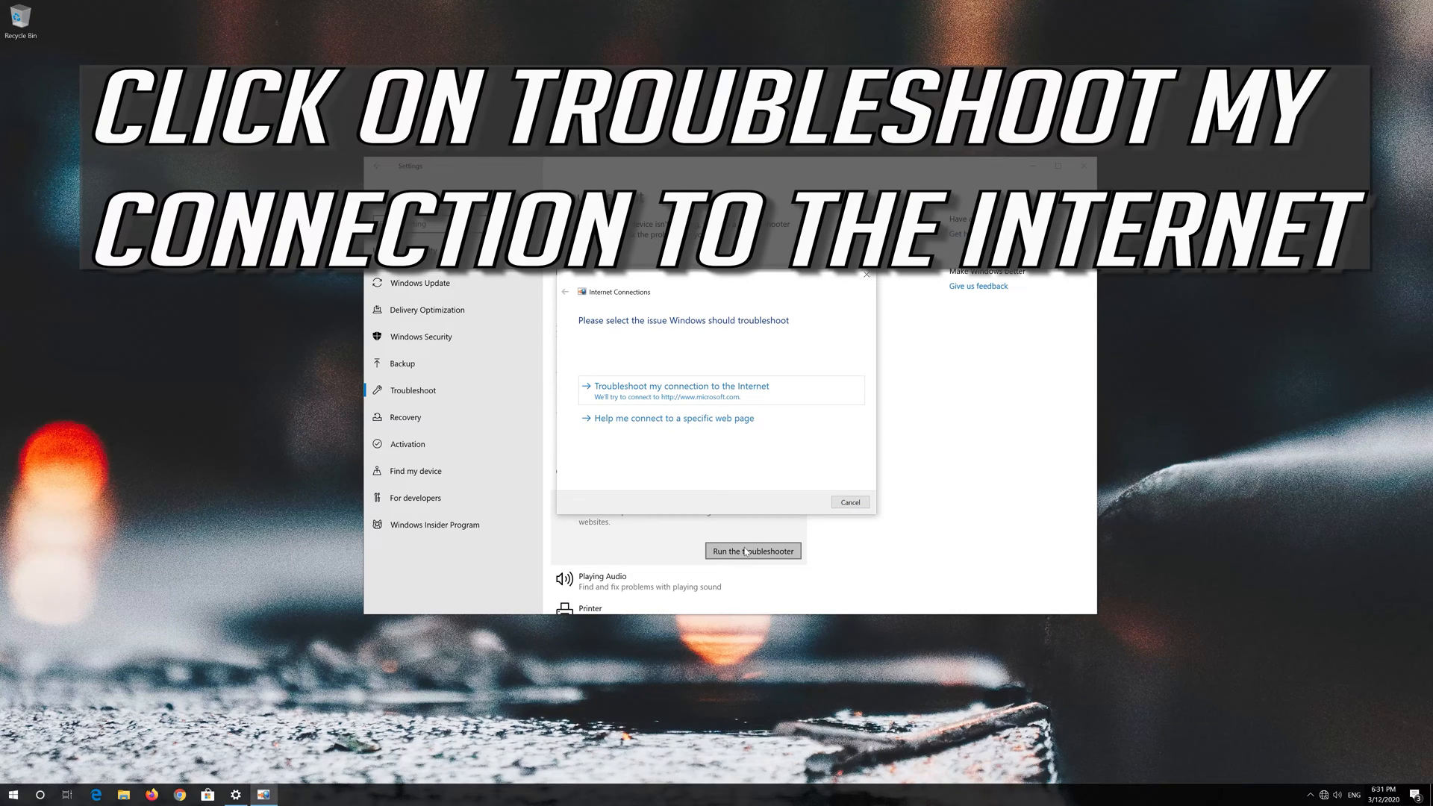
pyautogui.moveTo(748, 543)
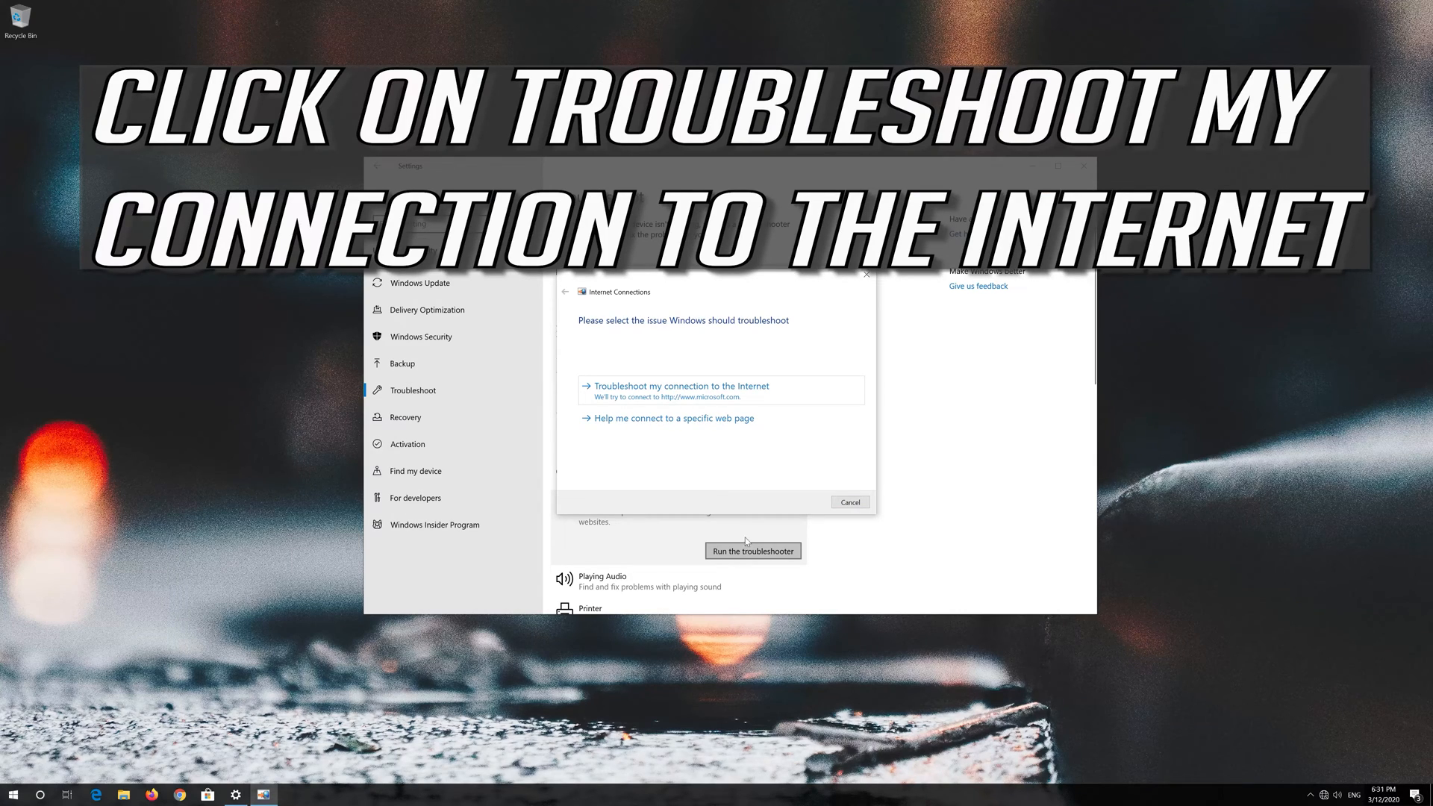
pyautogui.click(680, 385)
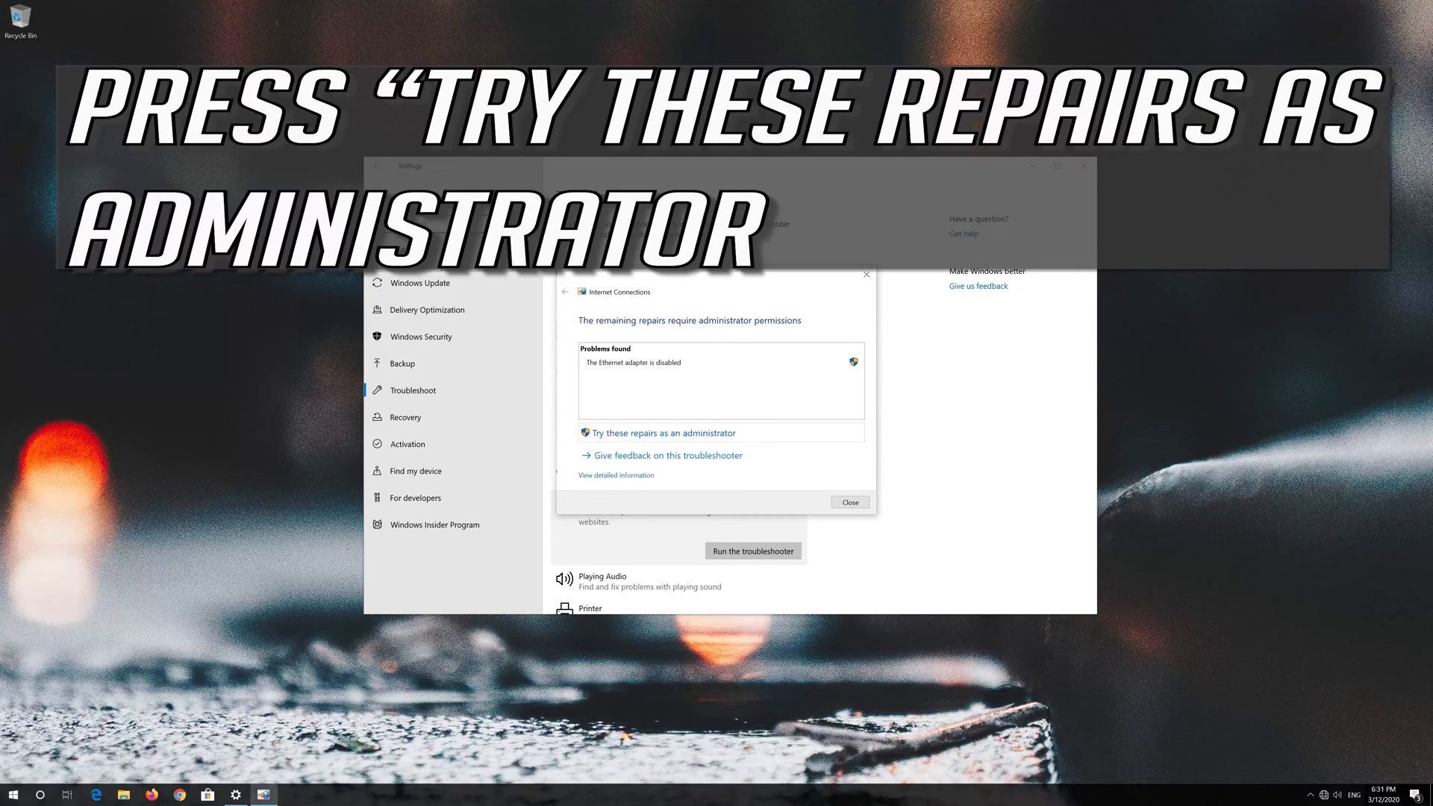
pyautogui.click(663, 432)
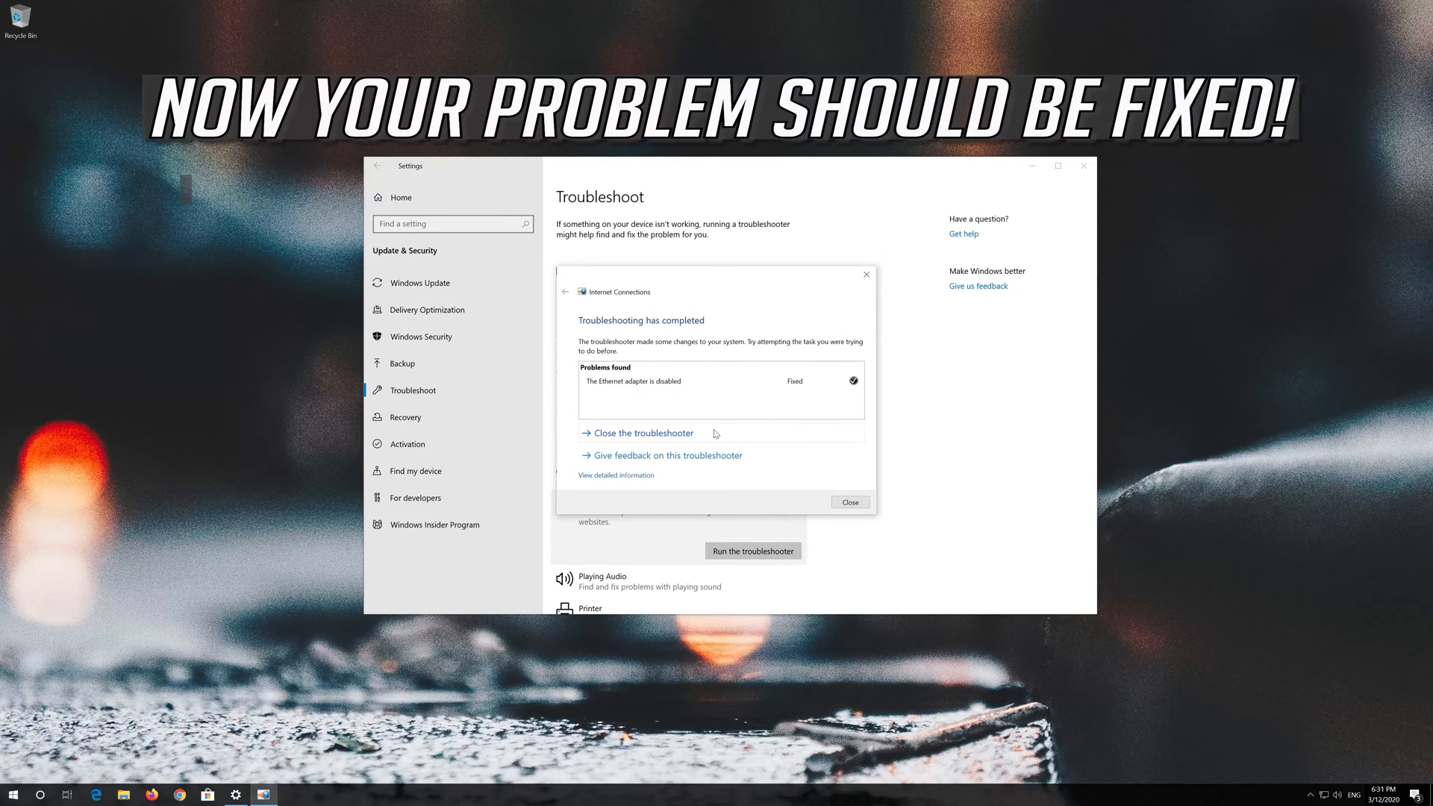
pyautogui.moveTo(532, 449)
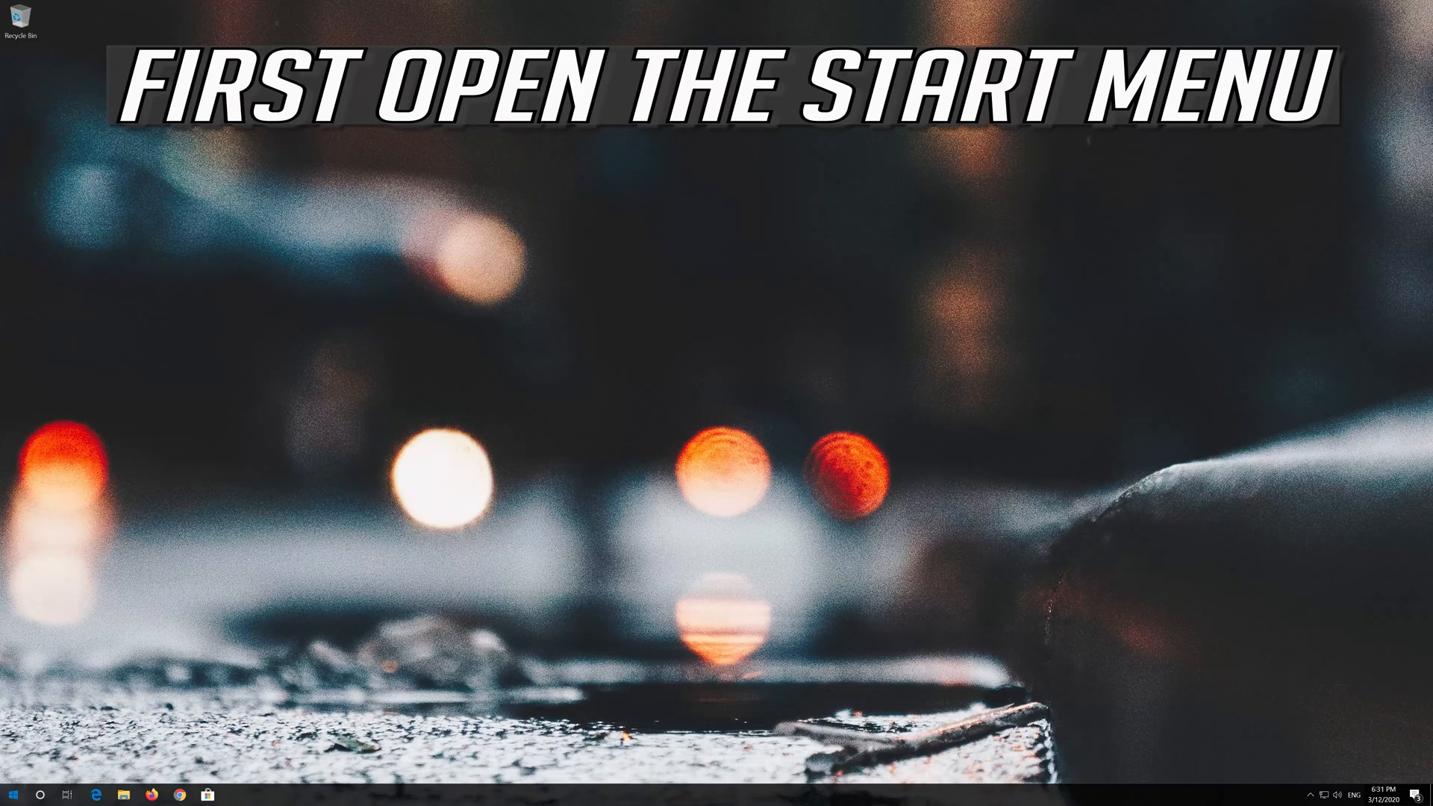
# Step: Reopen Settings at Network & Internet and scroll the Status page toward Network reset
pyautogui.click(12, 793)
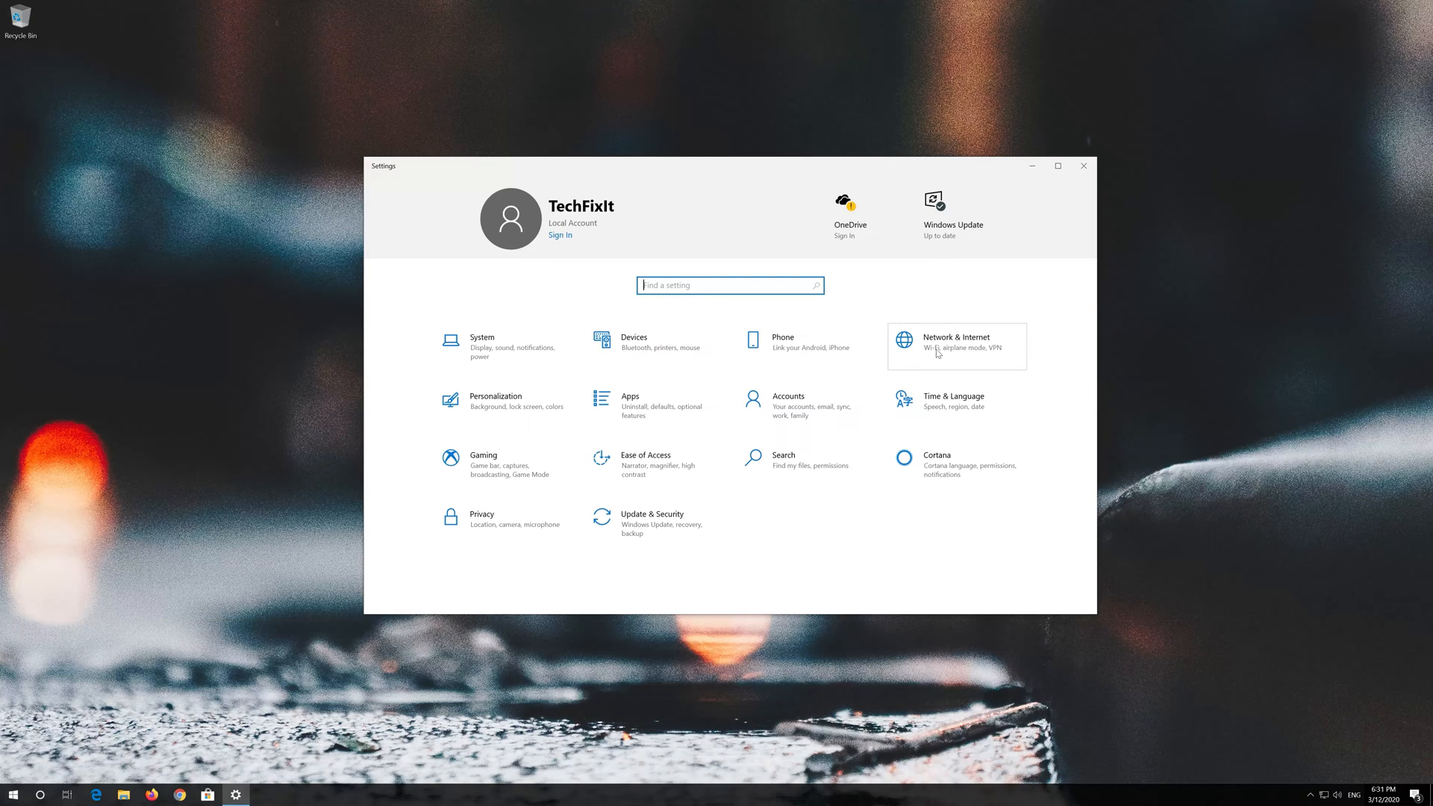
pyautogui.click(955, 341)
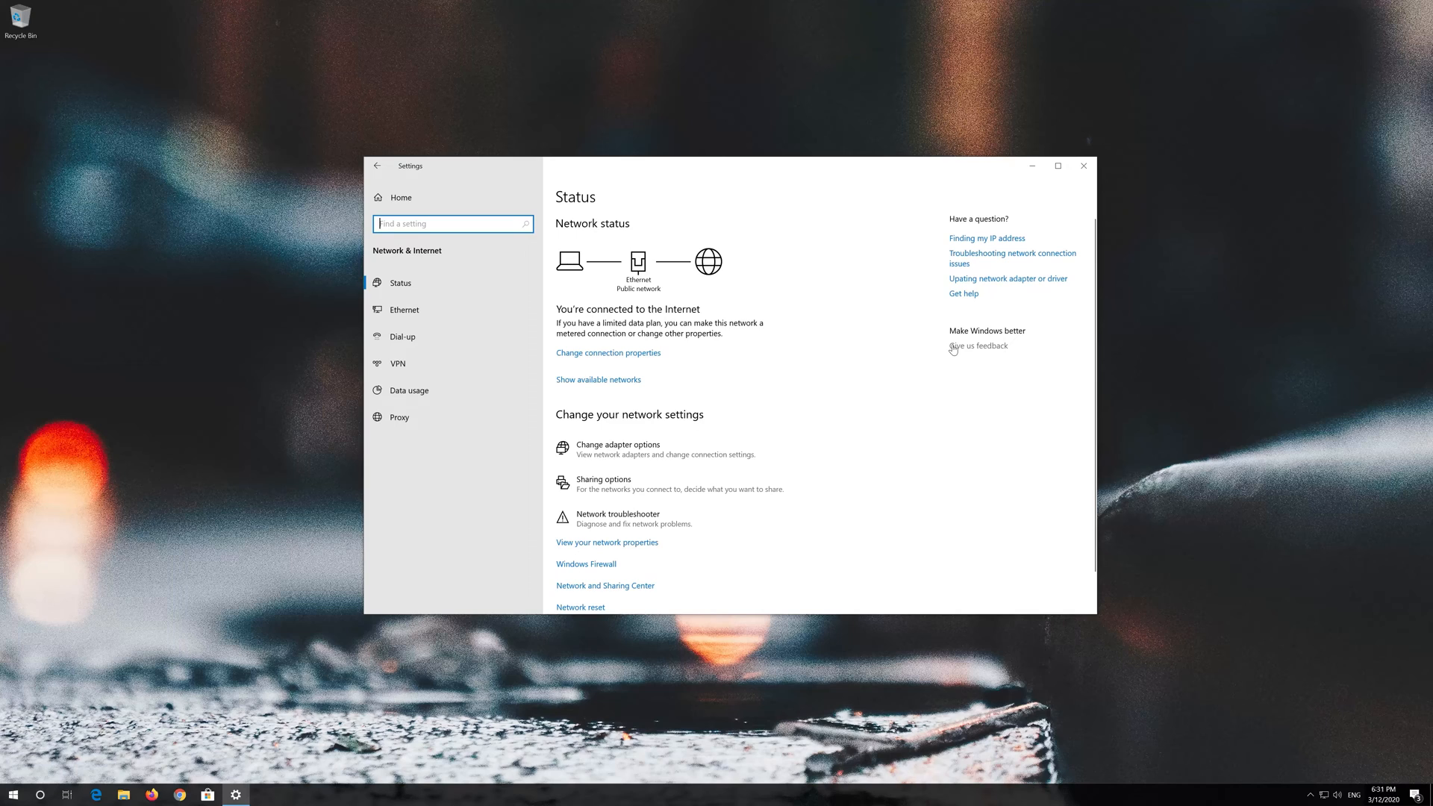
pyautogui.scroll(-3)
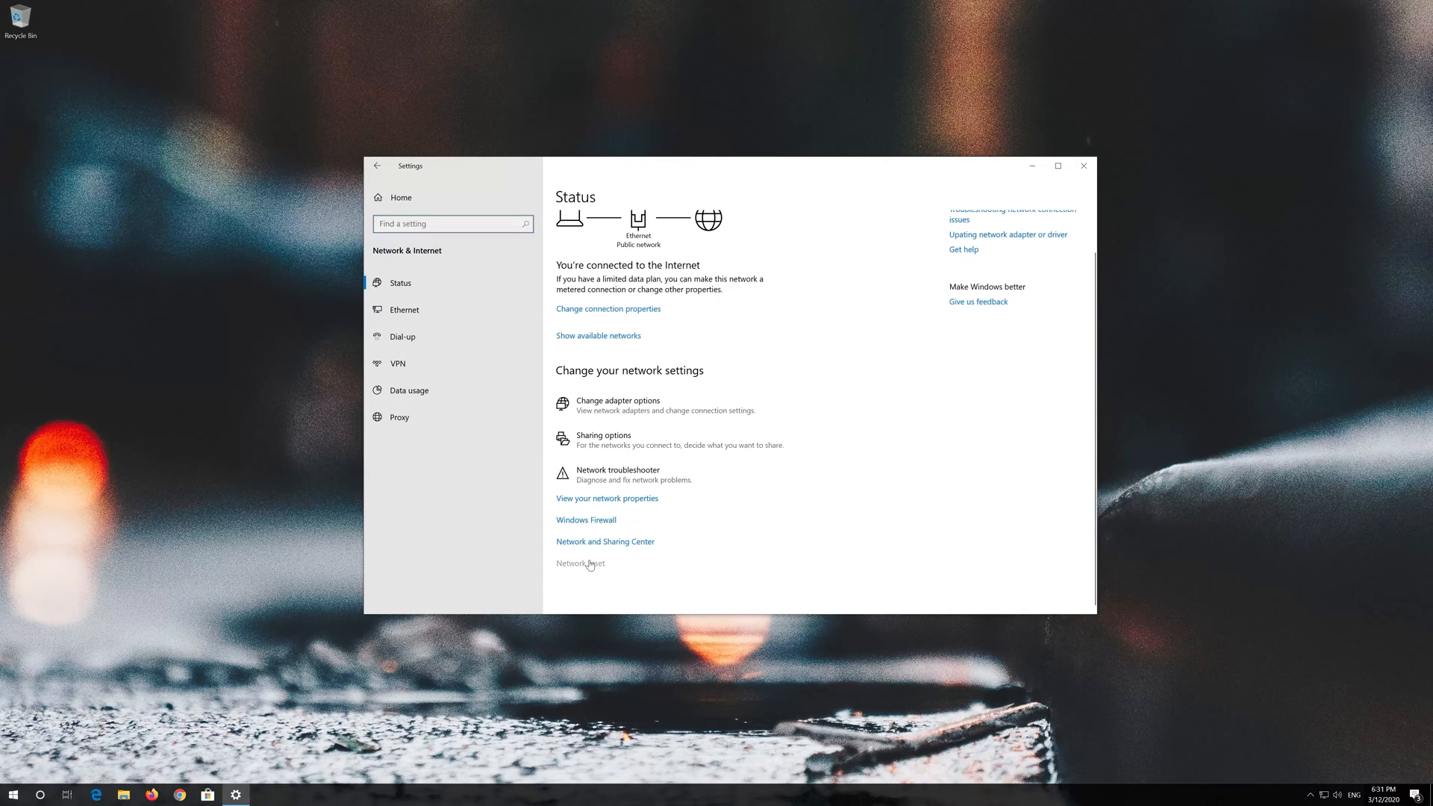
# Step: Run Network reset, confirm with Yes, and close the sign-out warning
pyautogui.click(580, 563)
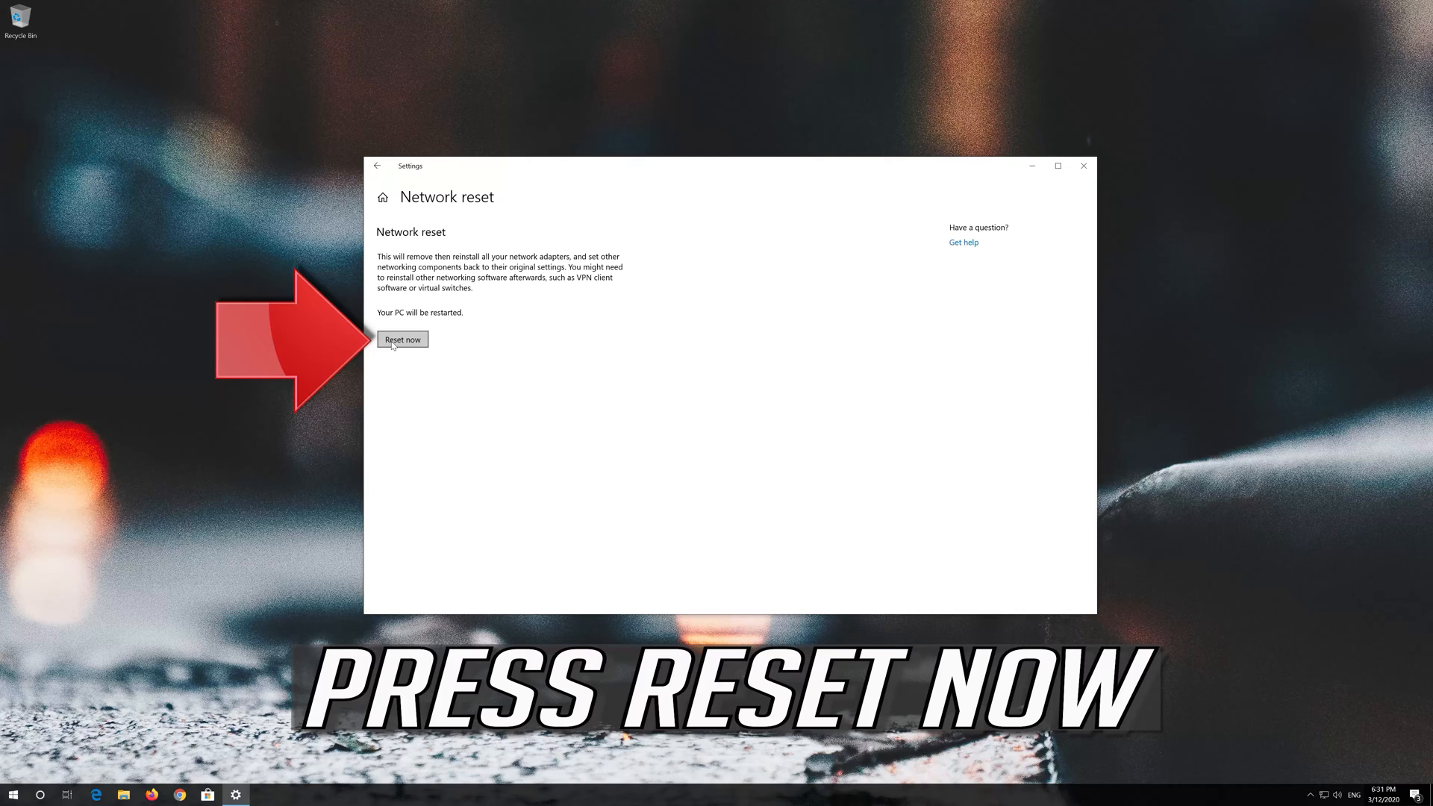
pyautogui.click(402, 338)
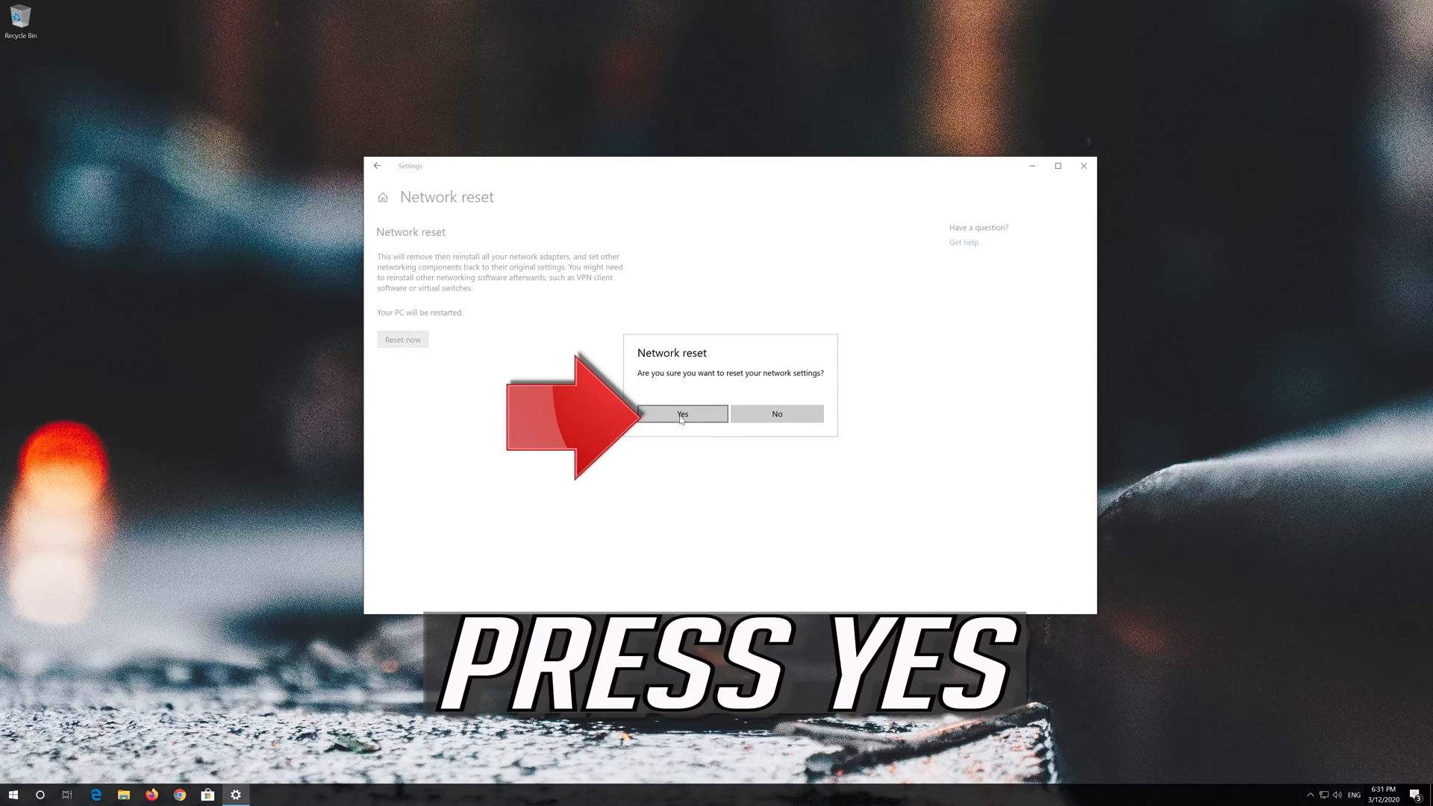
pyautogui.click(682, 414)
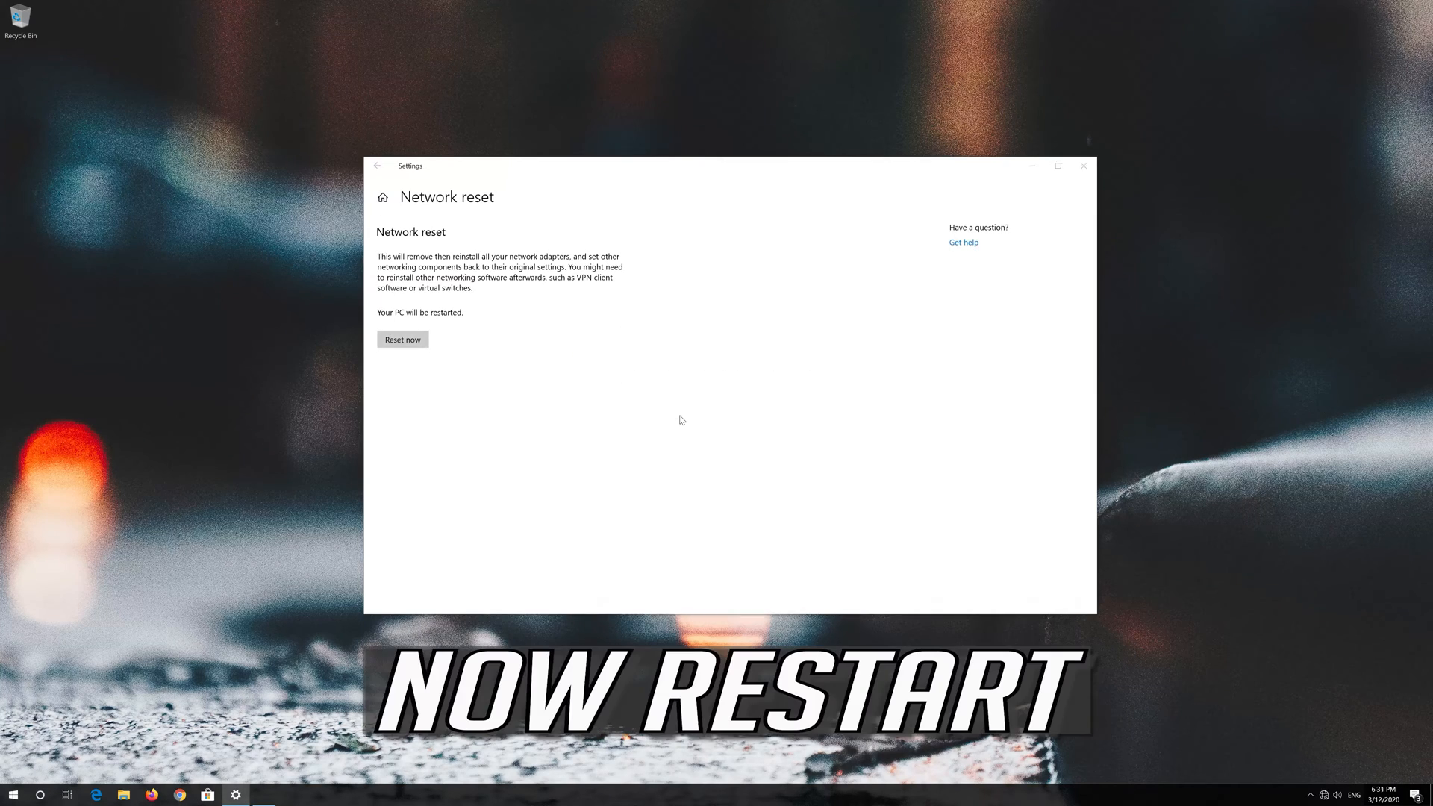
pyautogui.click(402, 338)
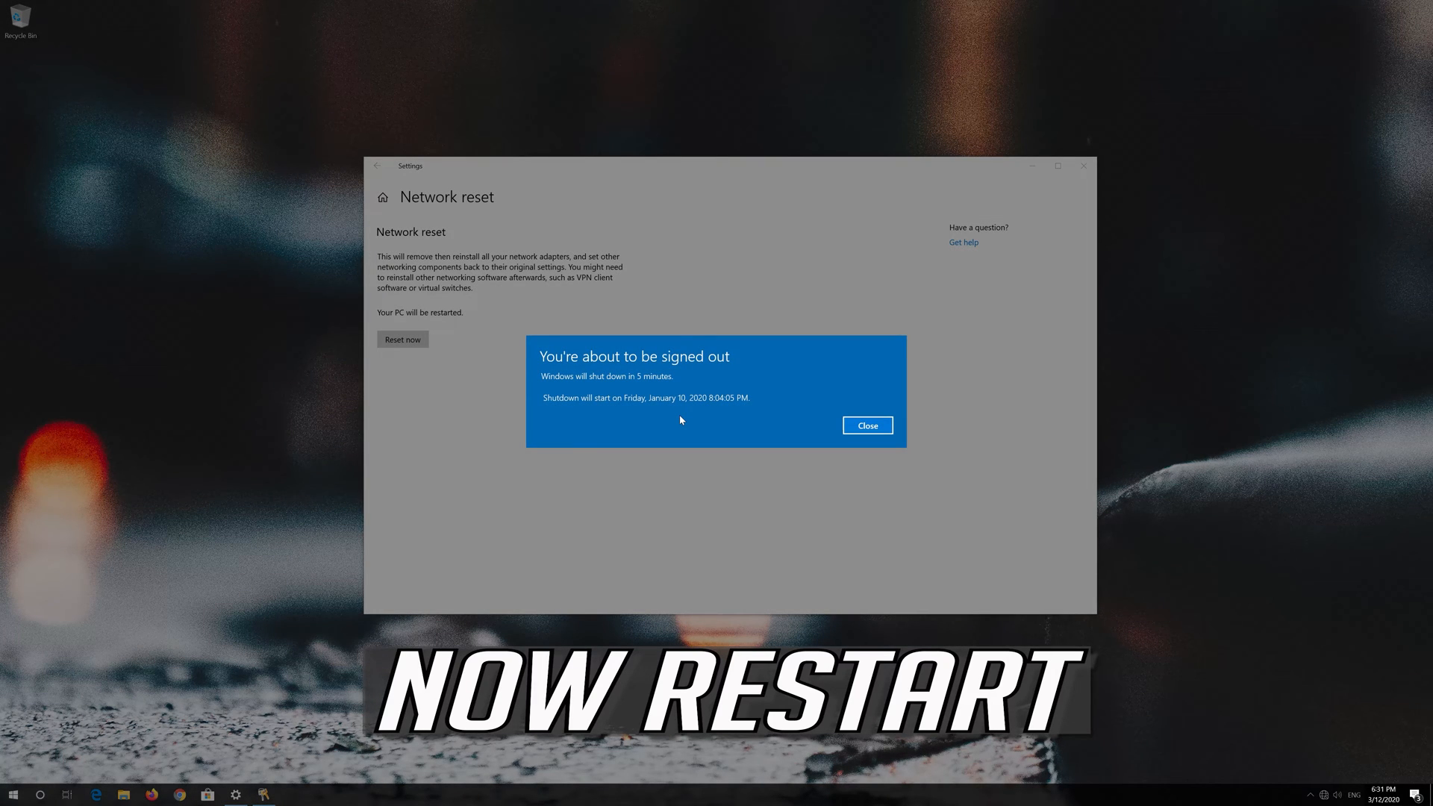
pyautogui.moveTo(938, 422)
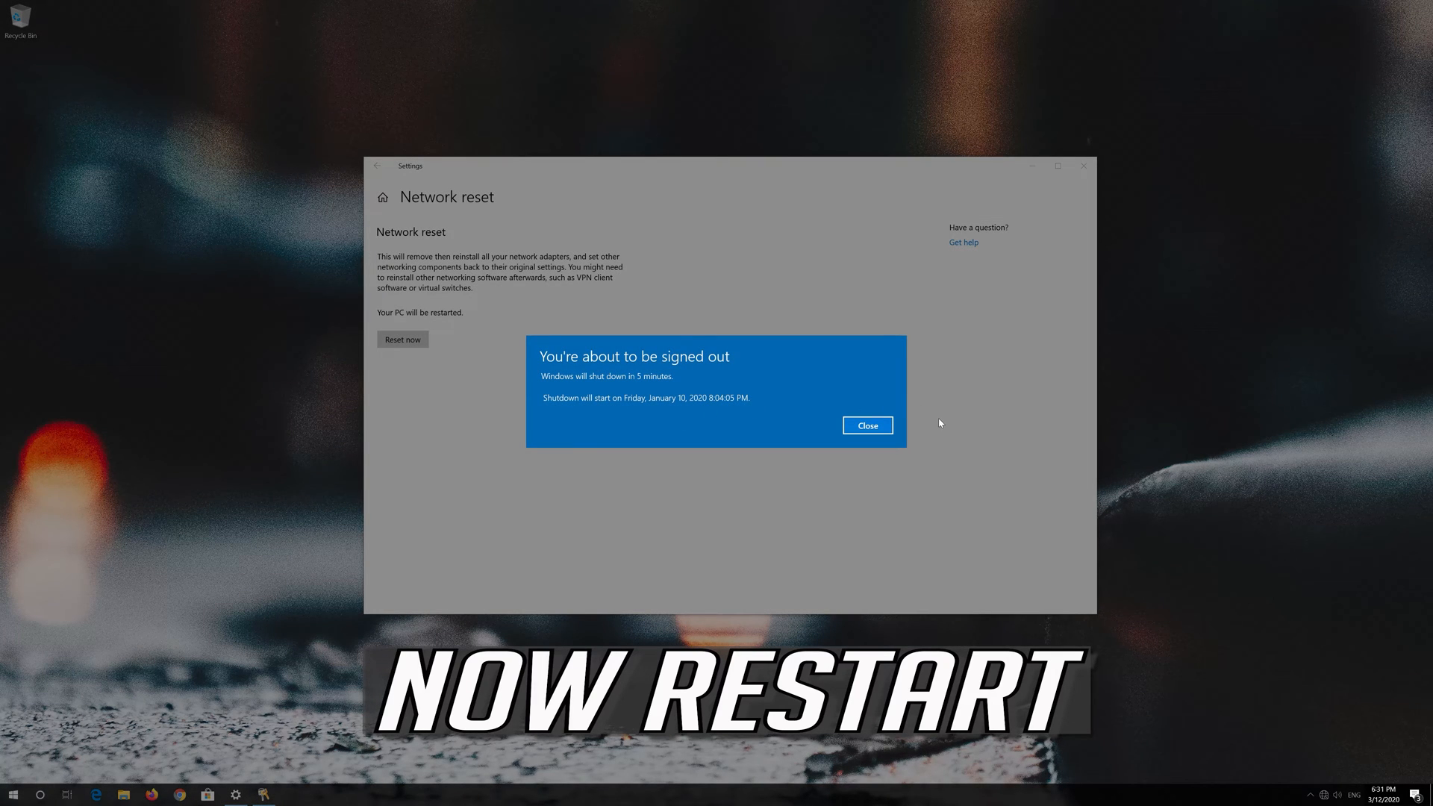
pyautogui.click(866, 424)
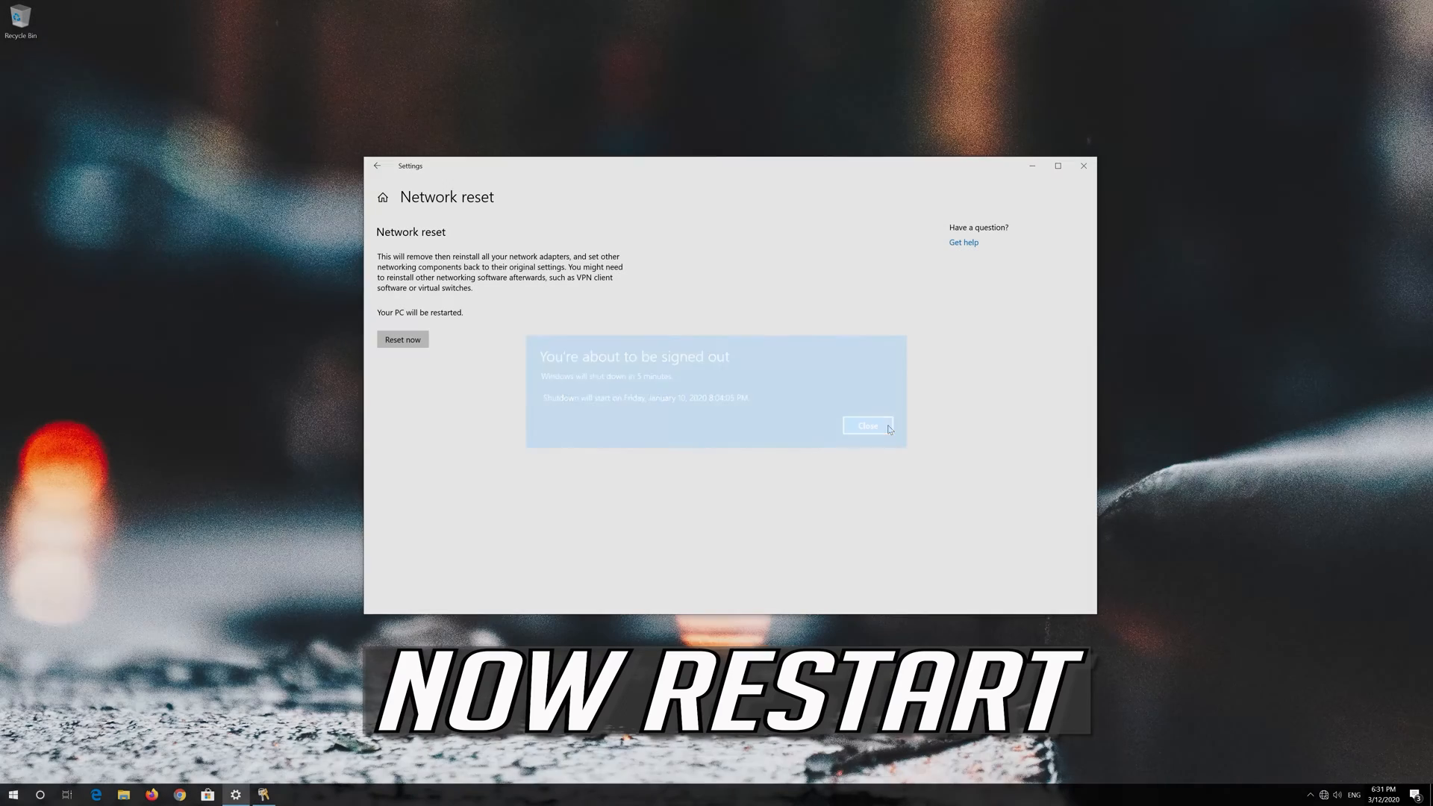
pyautogui.click(866, 424)
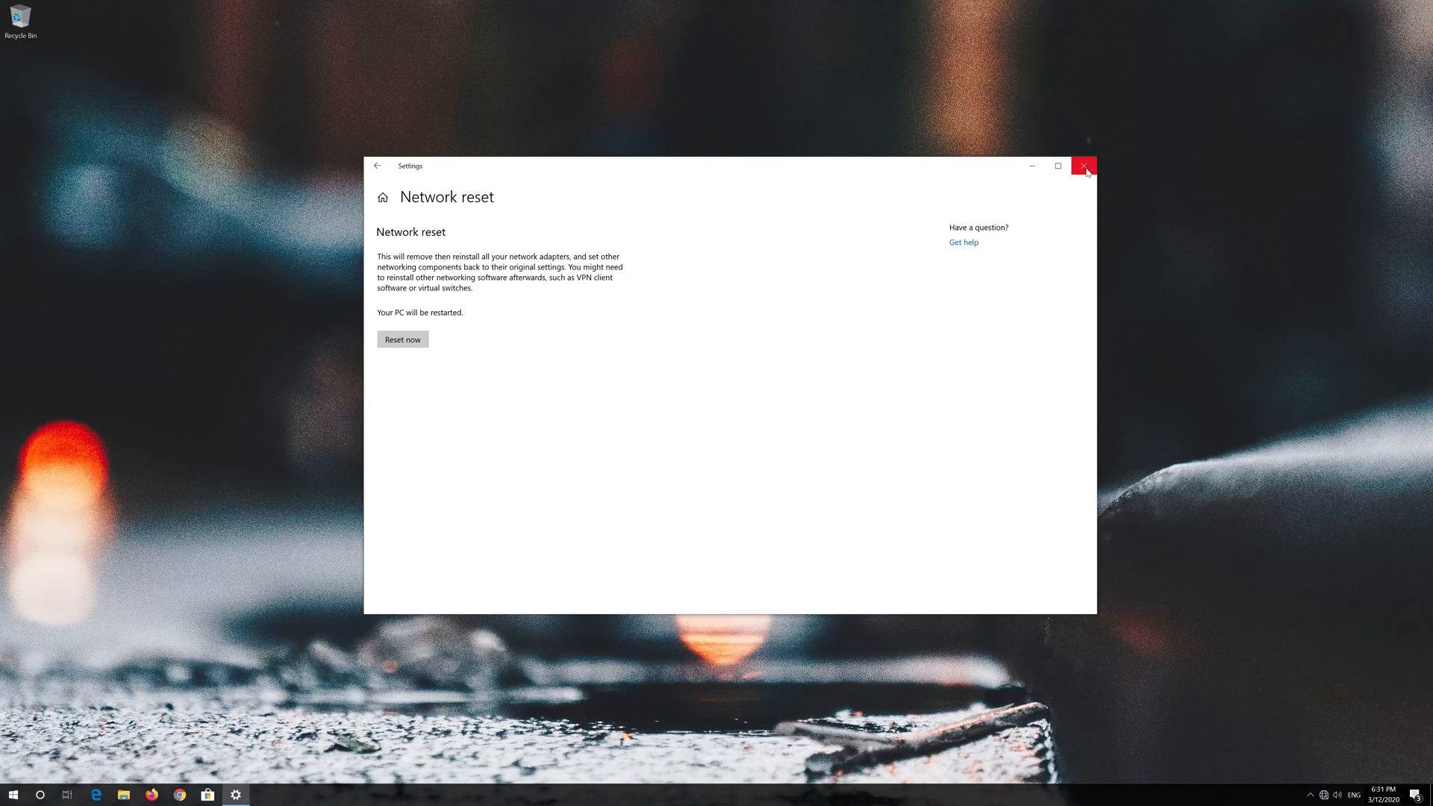
# Step: Restart the PC, then answer Yes to network discoverability
pyautogui.click(13, 794)
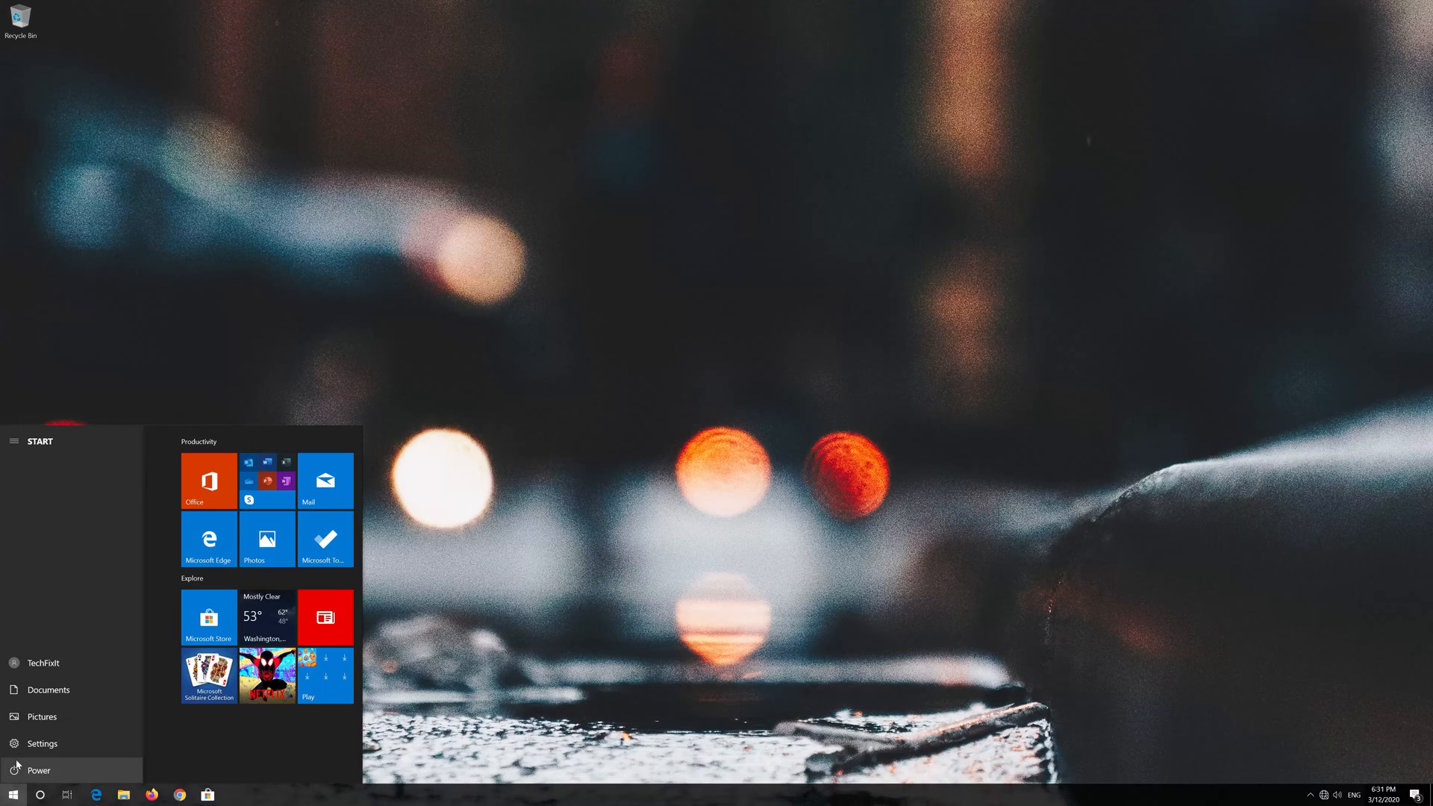
pyautogui.click(38, 769)
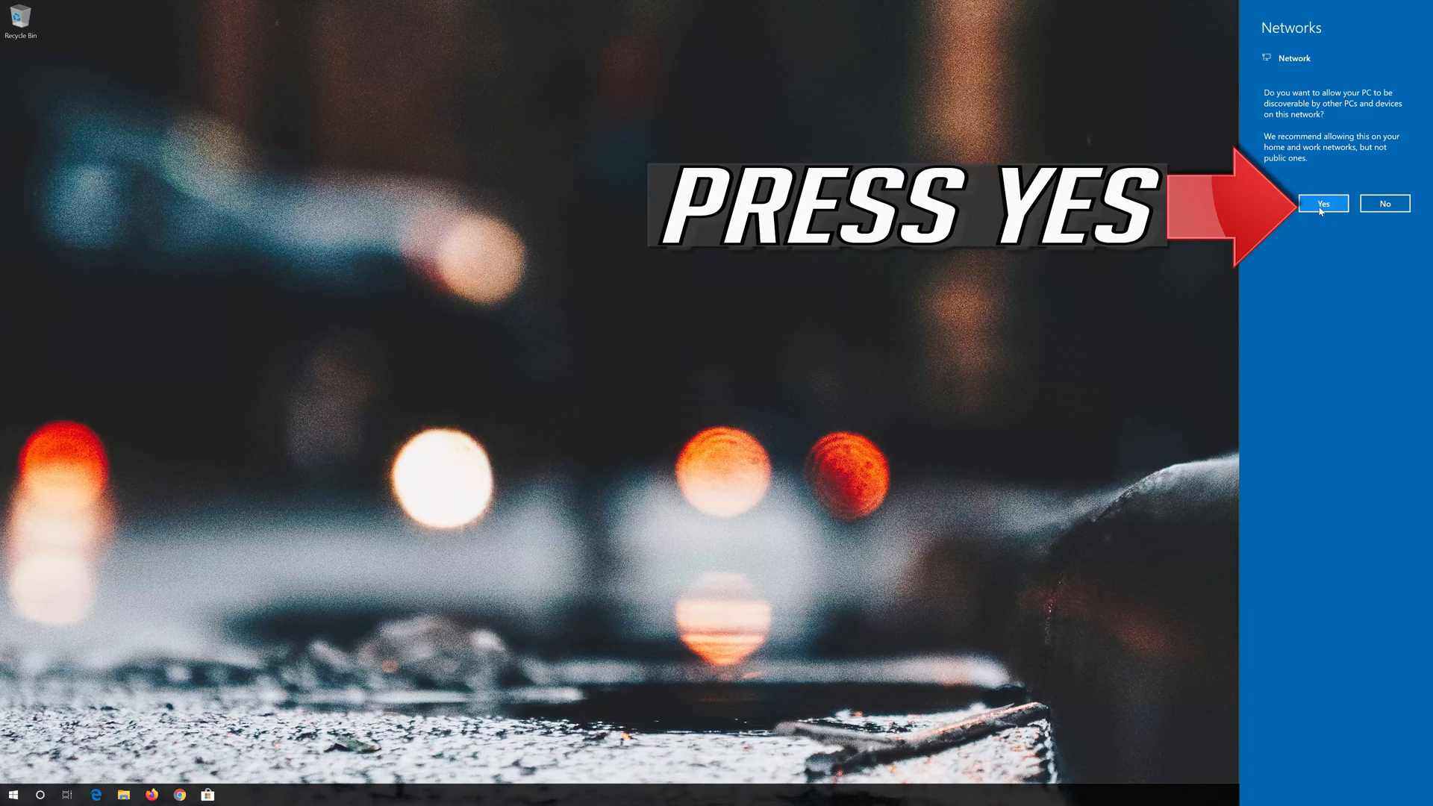
pyautogui.click(1322, 203)
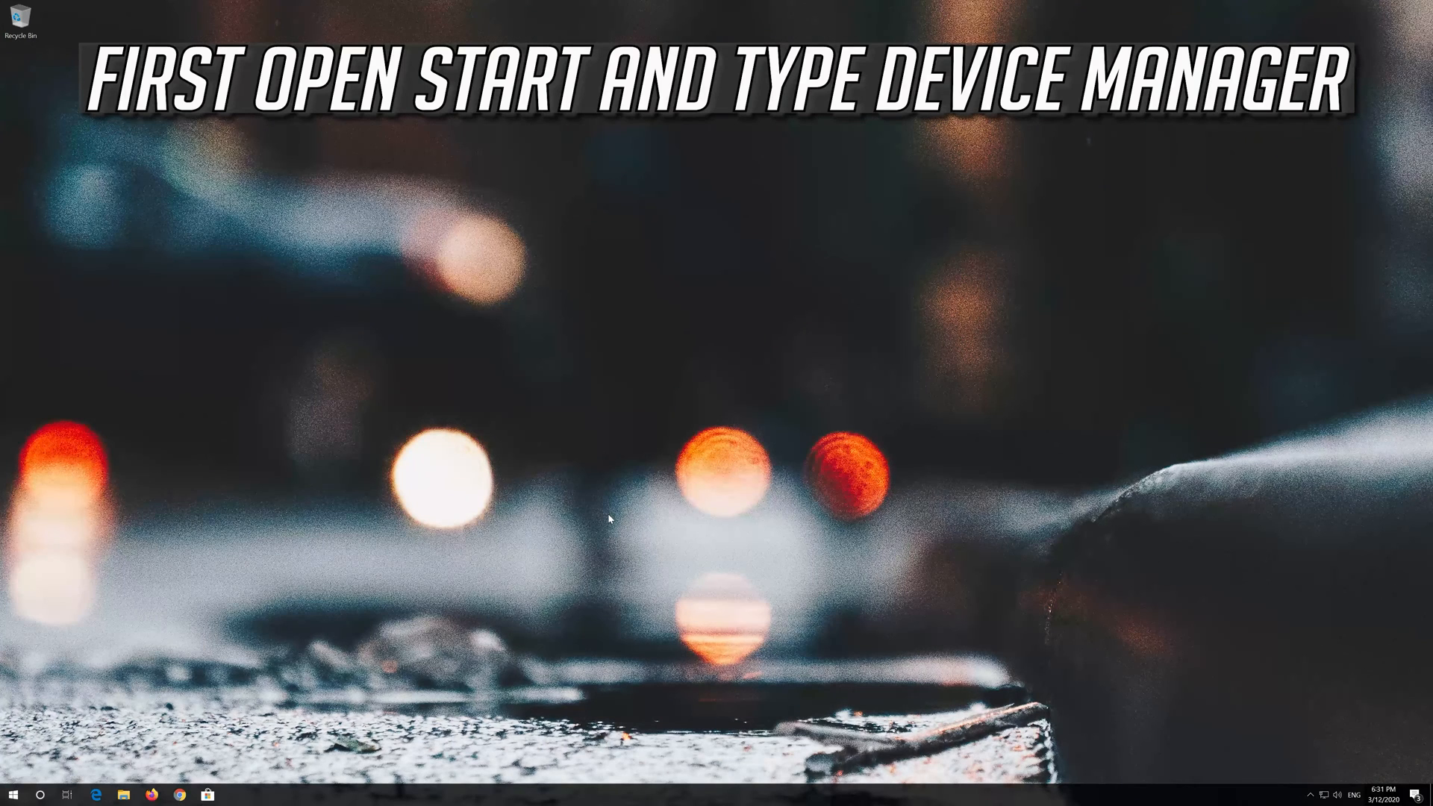
# Step: Search Start for 'device manager', expand Network adapters, and select the Intel PRO/1000 MT adapter
pyautogui.click(12, 794)
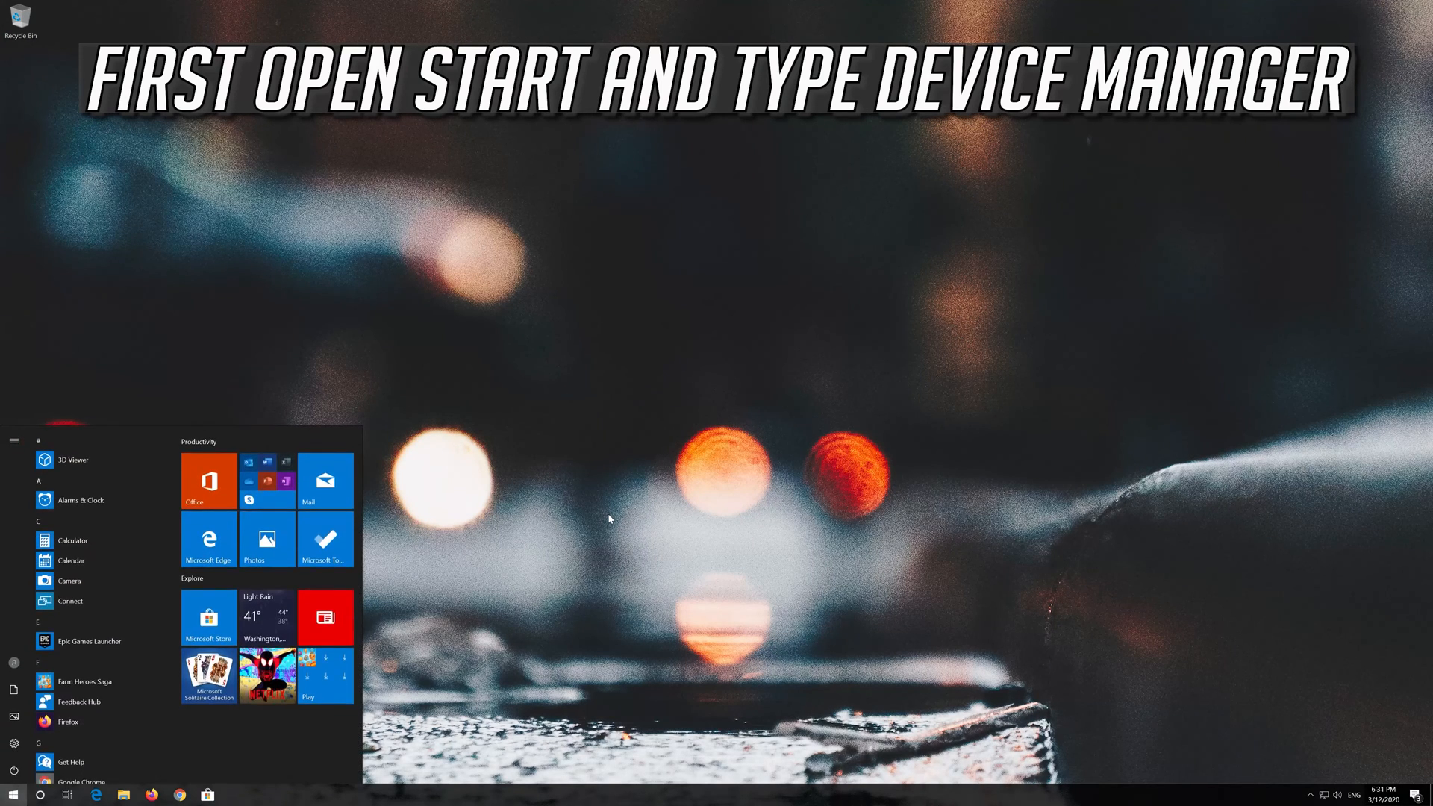
pyautogui.write('device manag')
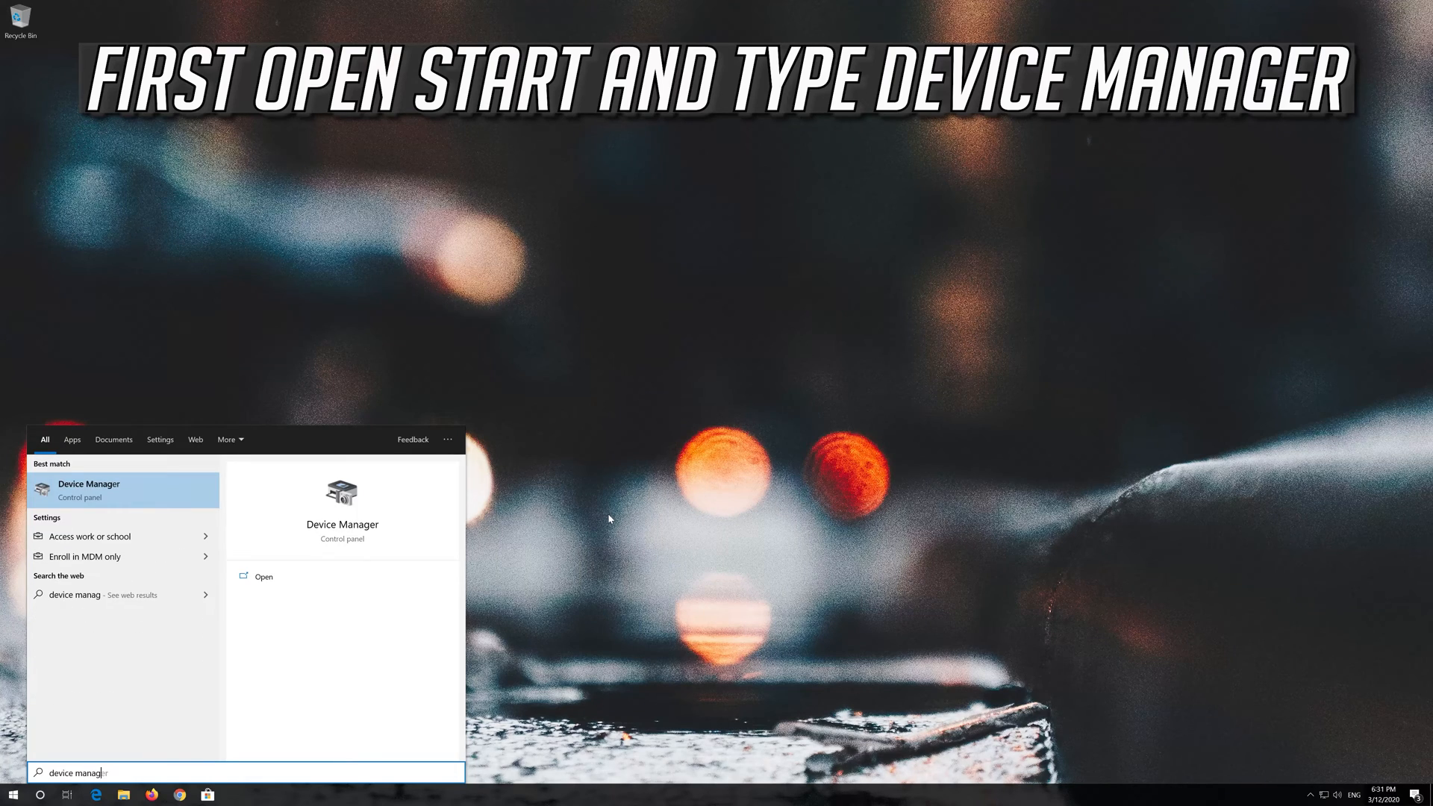
pyautogui.write('er')
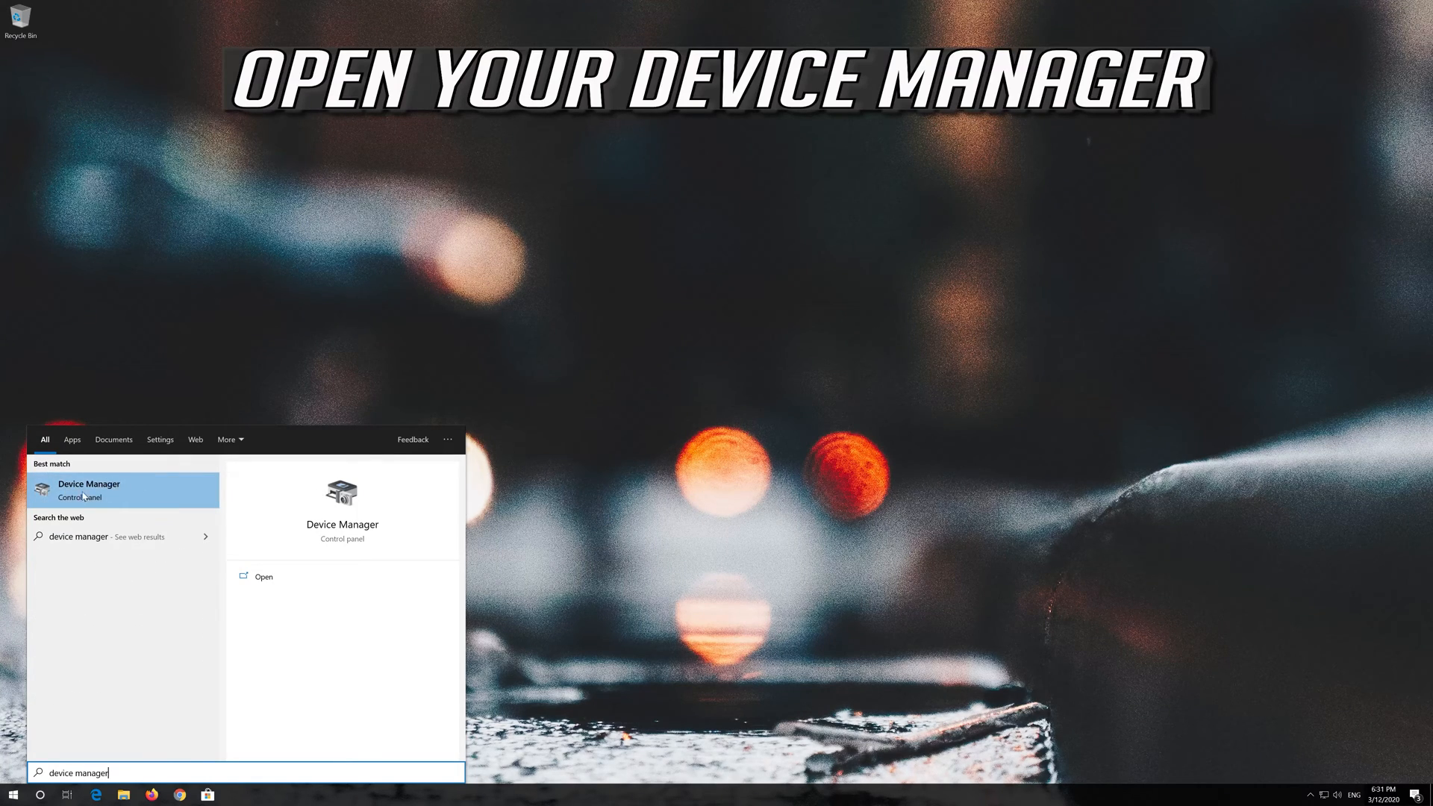
pyautogui.moveTo(110, 495)
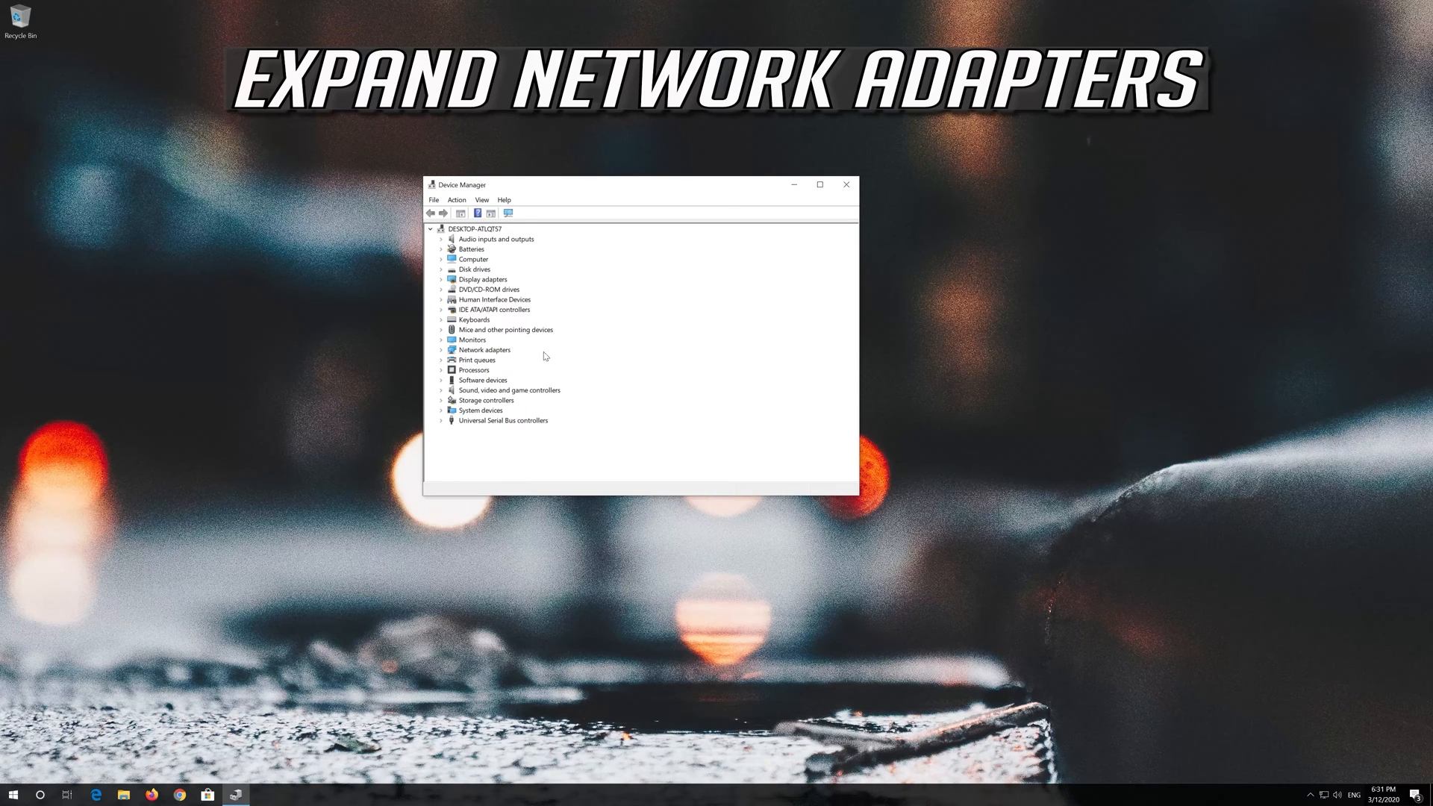
pyautogui.click(443, 350)
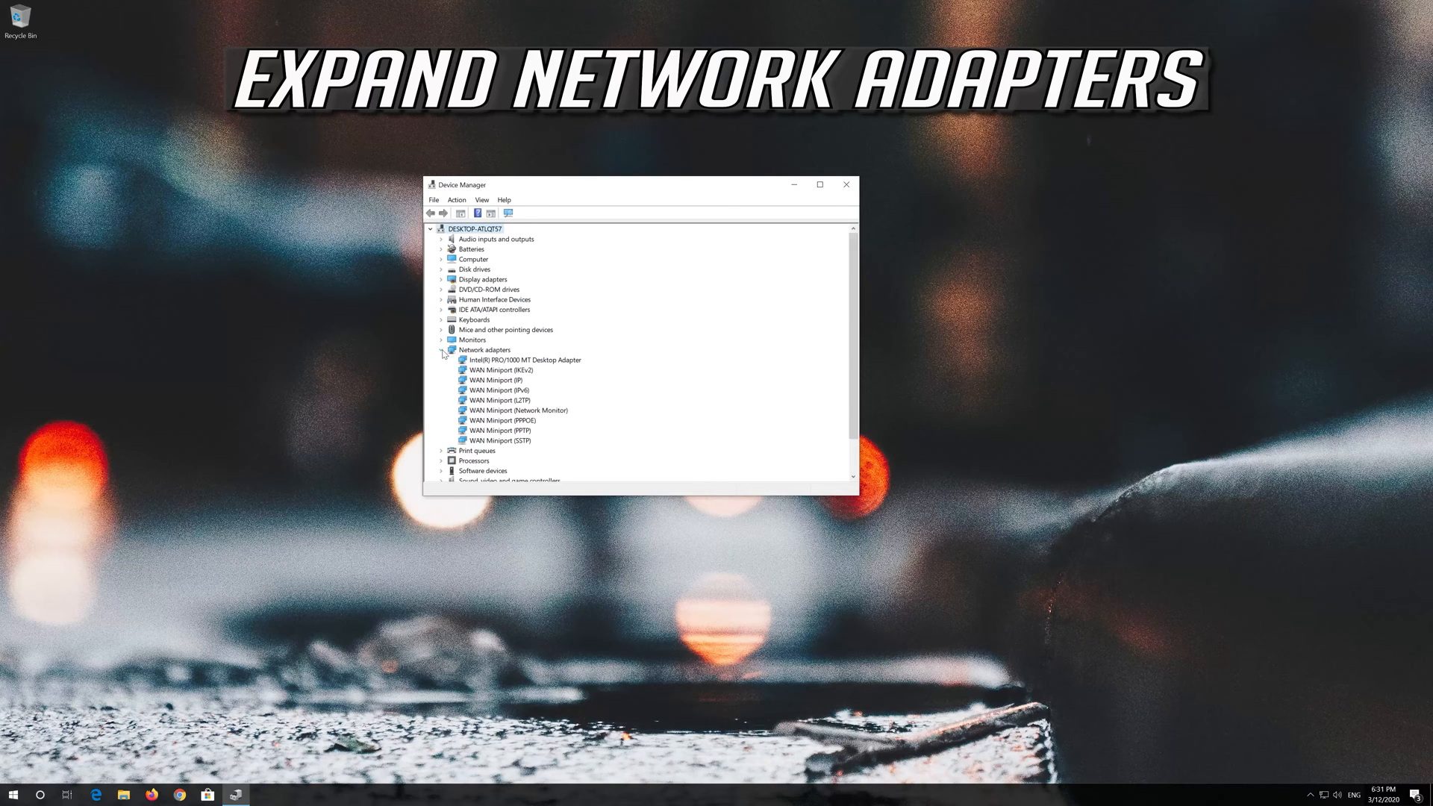
pyautogui.click(525, 359)
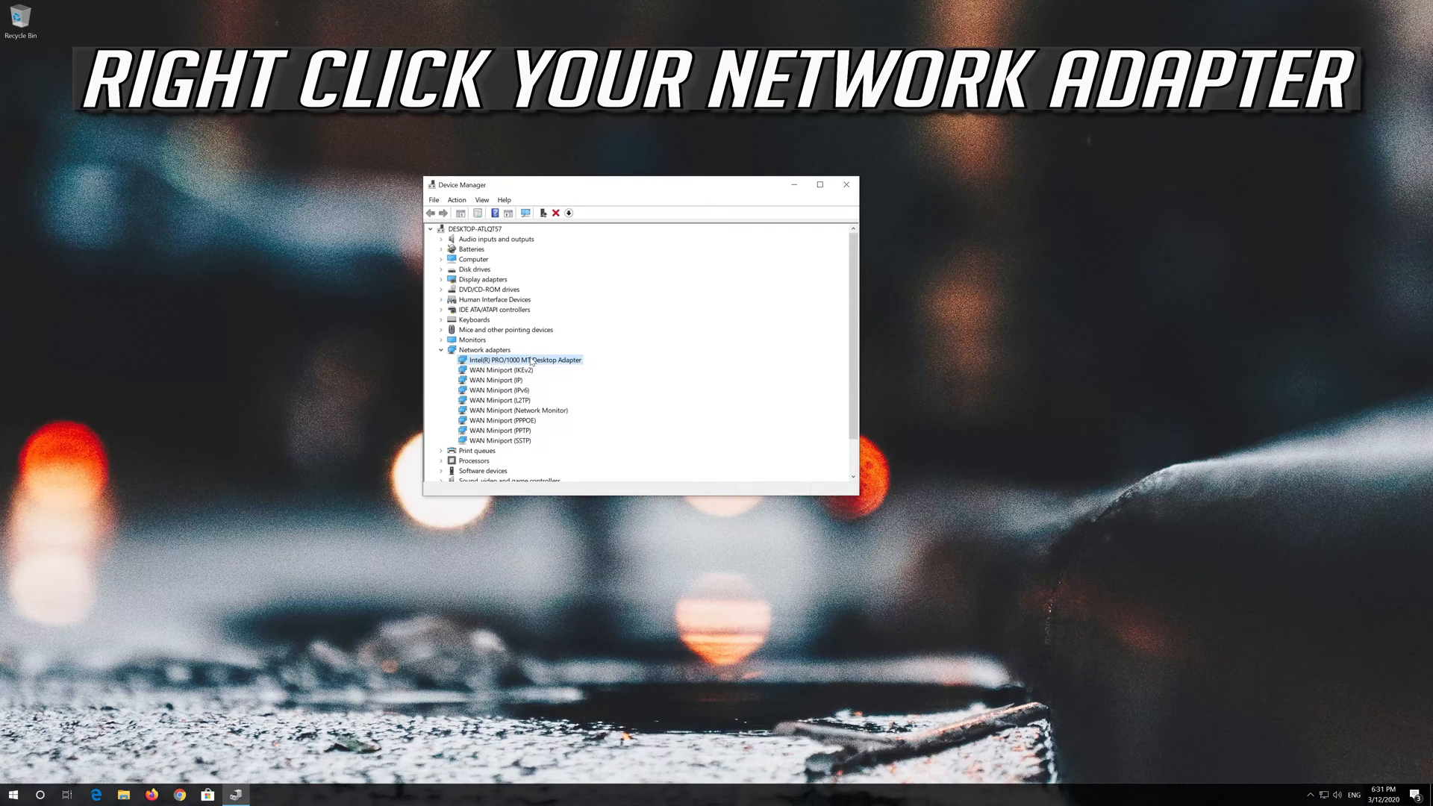
# Step: Uninstall the Intel(R) PRO/1000 MT Desktop Adapter and confirm the removal
pyautogui.rightClick(521, 359)
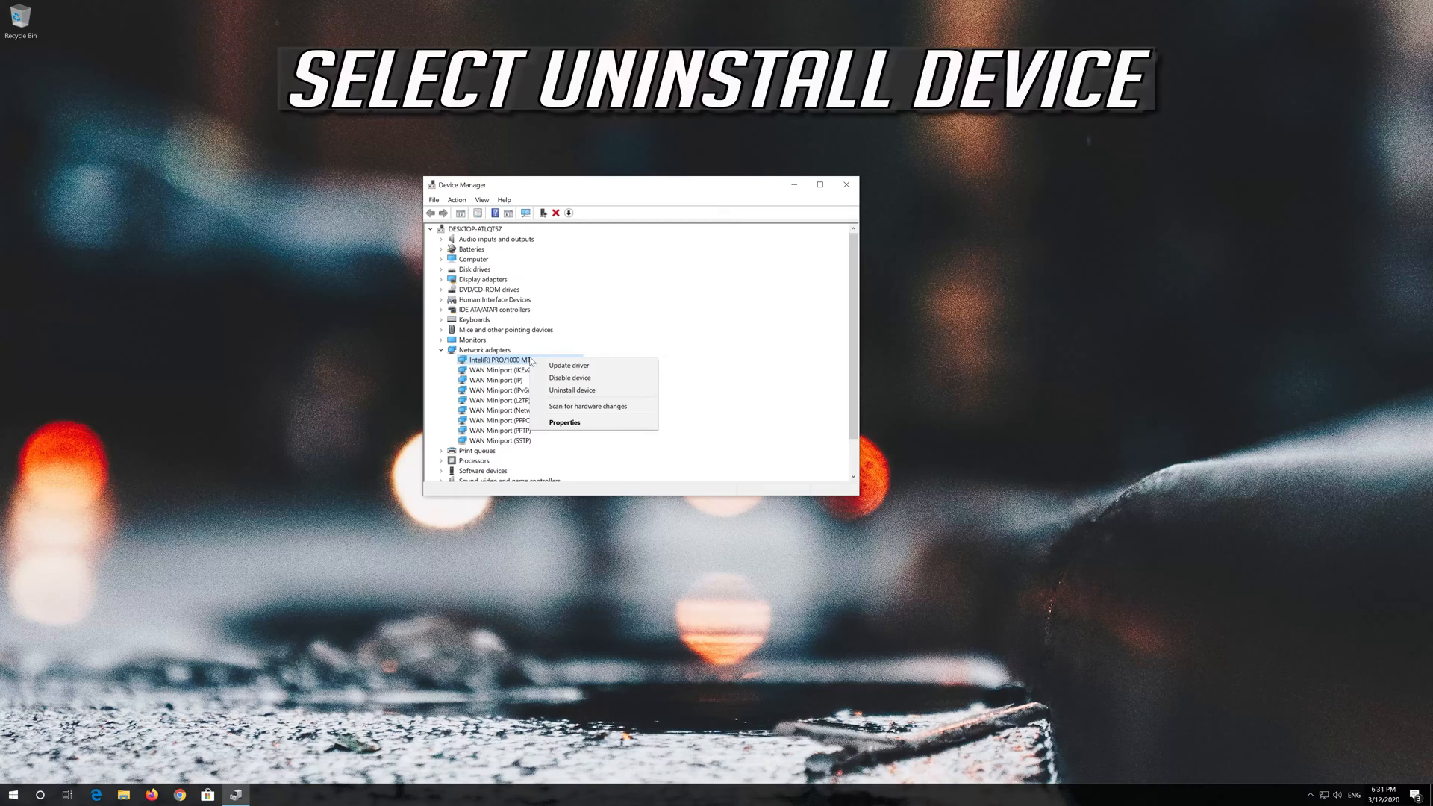
pyautogui.moveTo(571, 390)
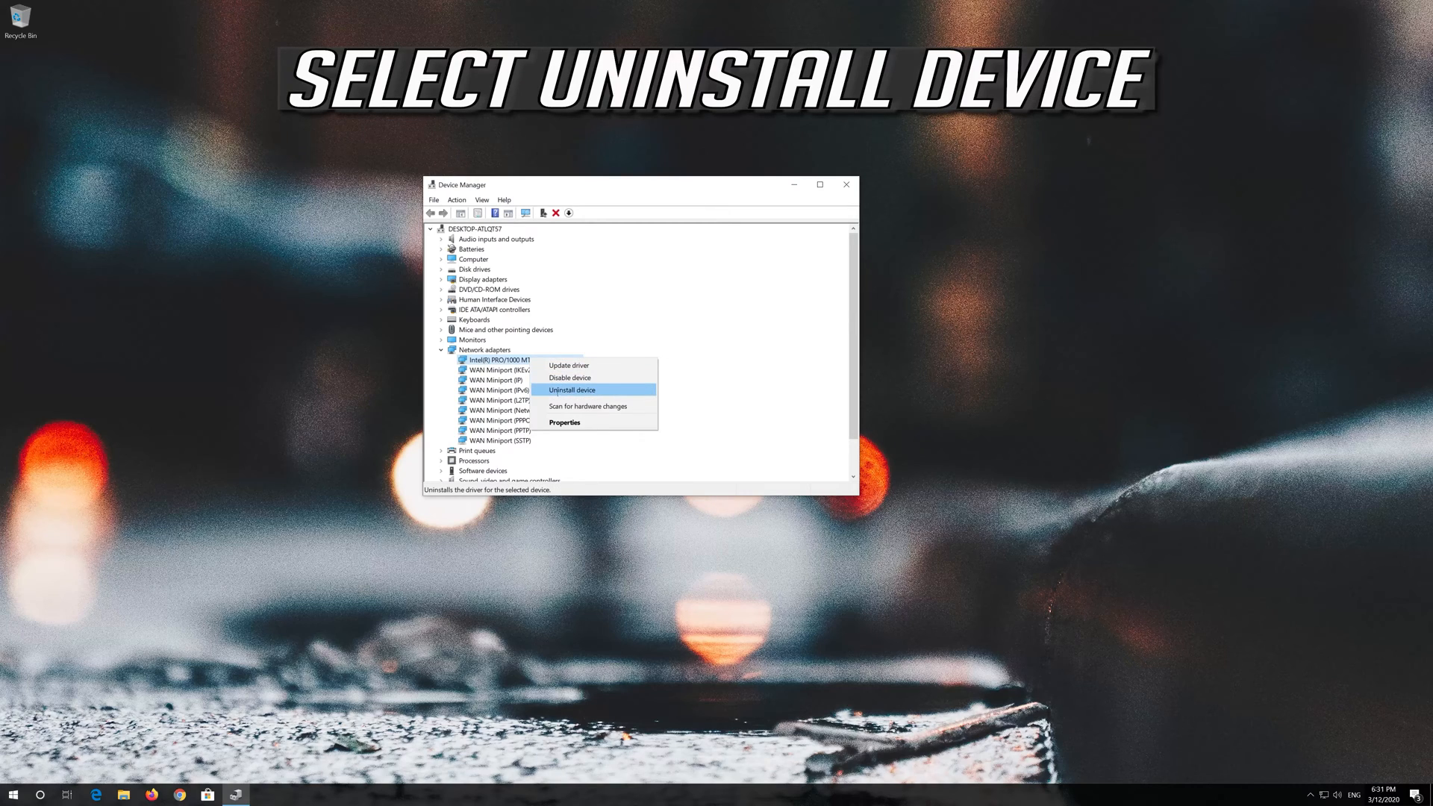
pyautogui.moveTo(612, 390)
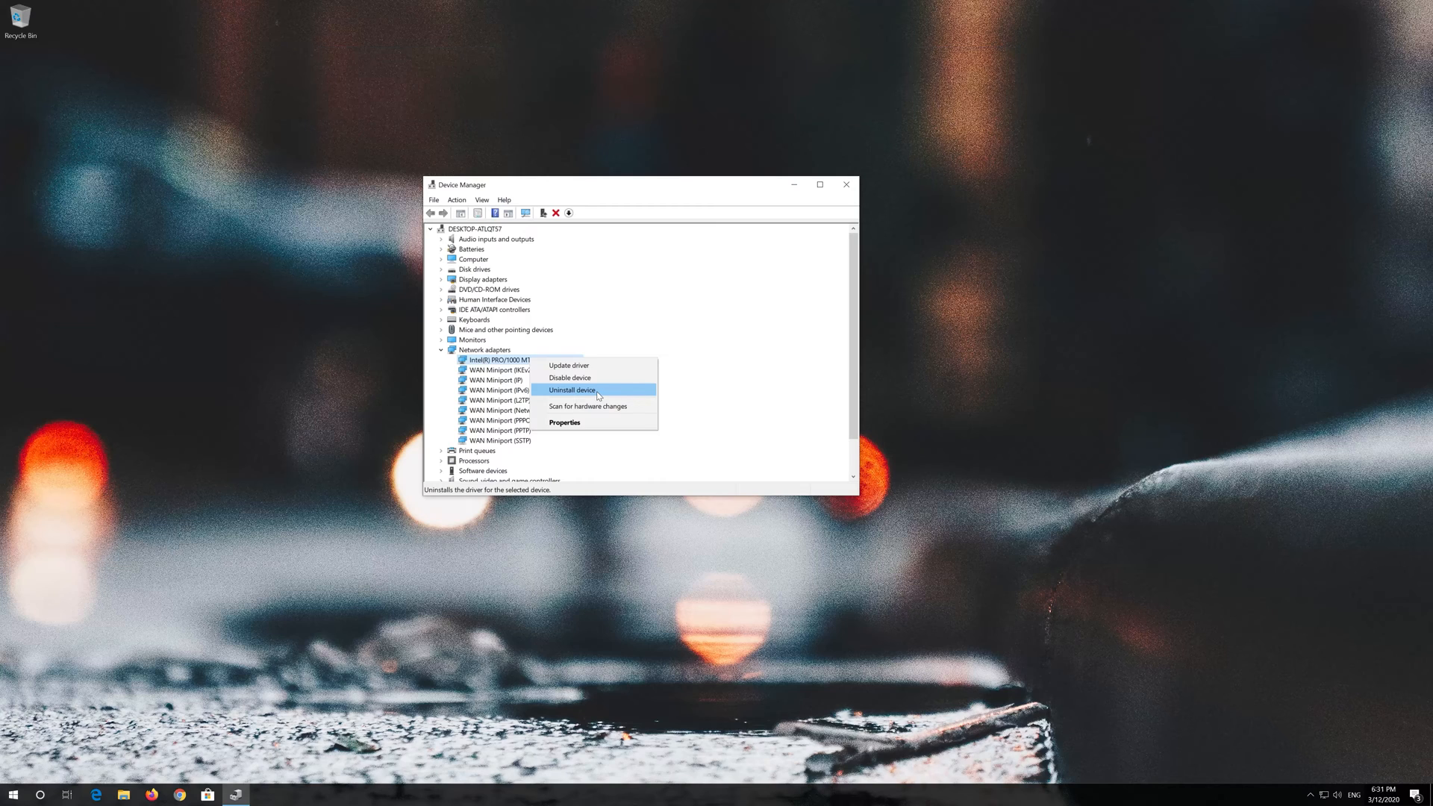
pyautogui.click(570, 390)
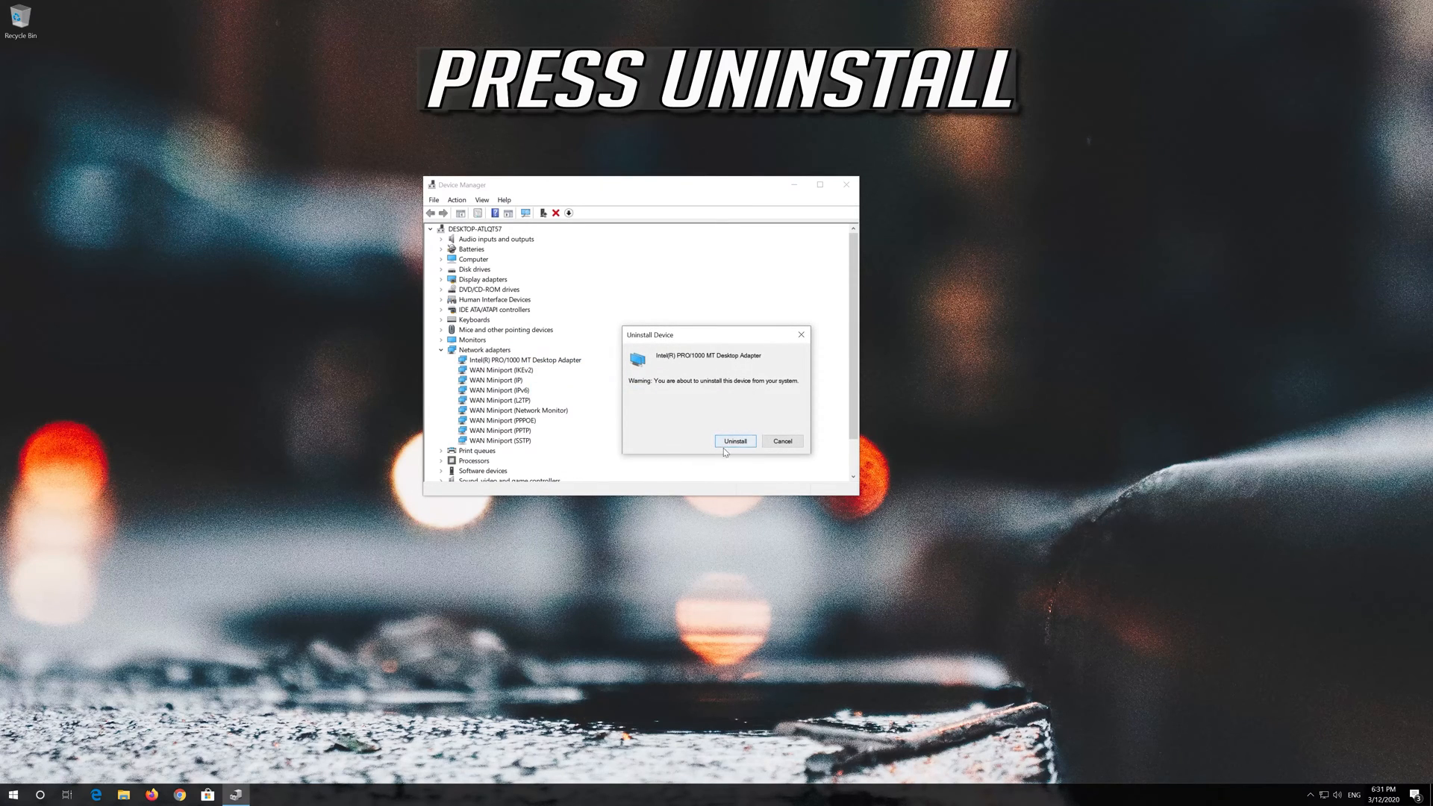
pyautogui.click(734, 441)
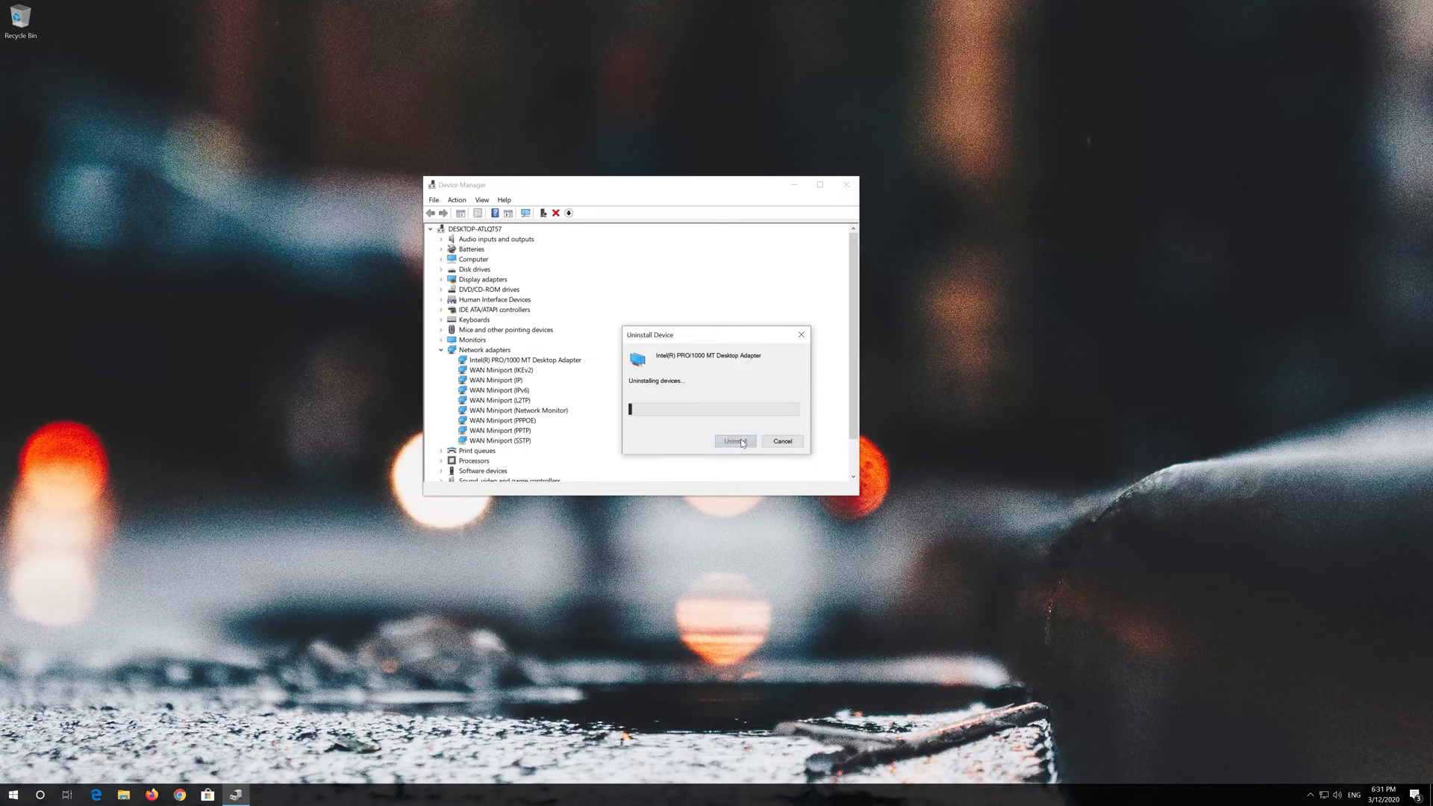
pyautogui.click(734, 441)
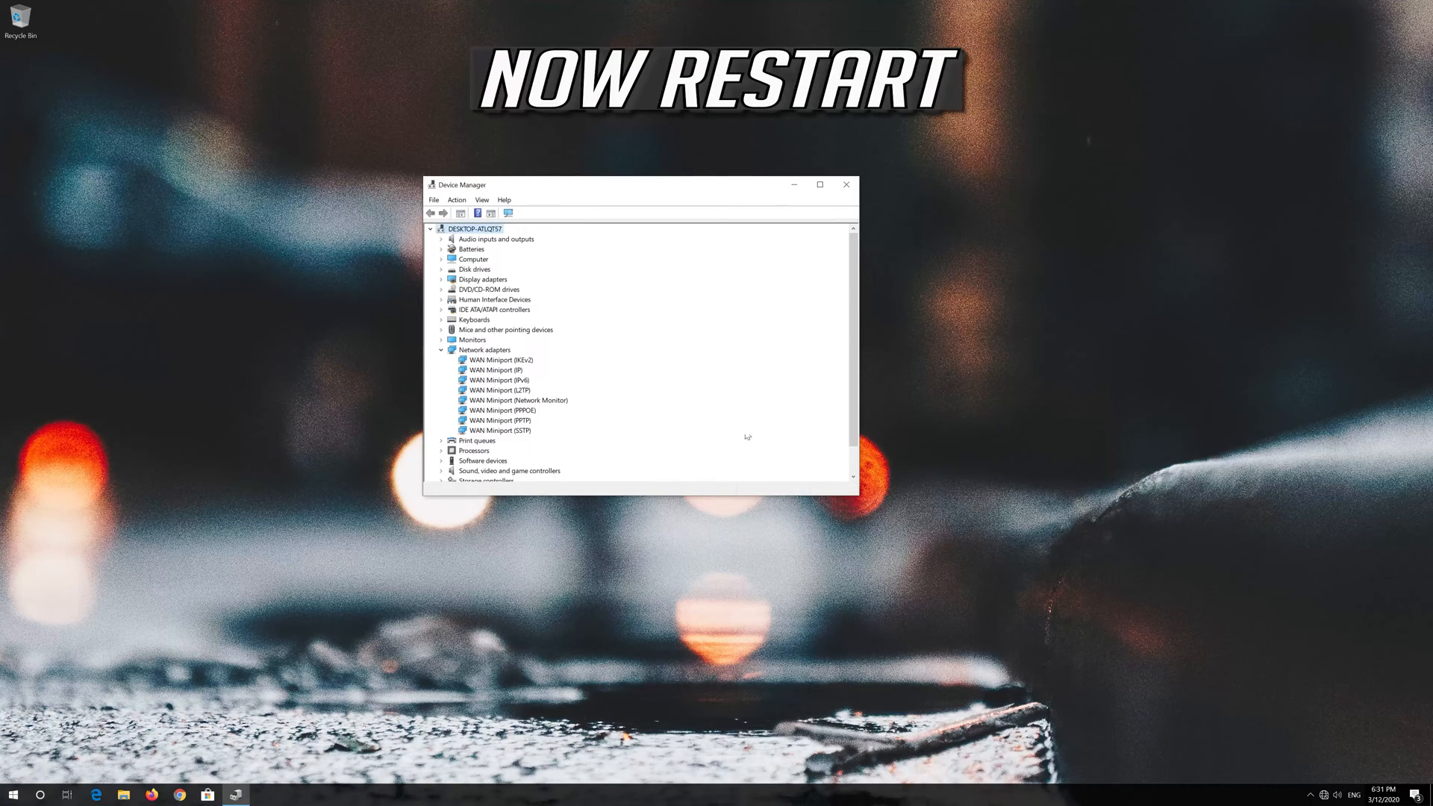
# Step: Close Device Manager and open Control Panel from the taskbar
pyautogui.click(843, 185)
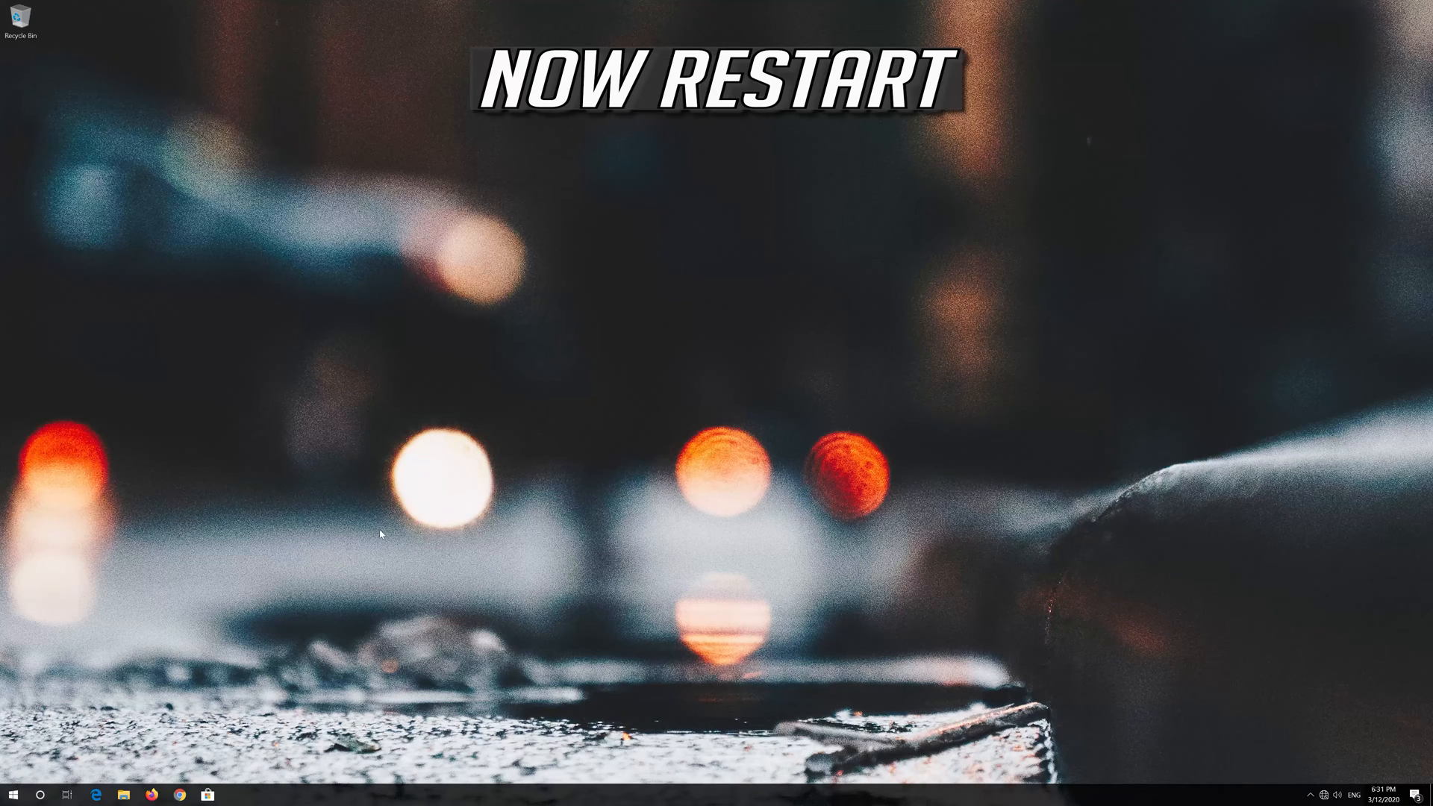
pyautogui.click(13, 793)
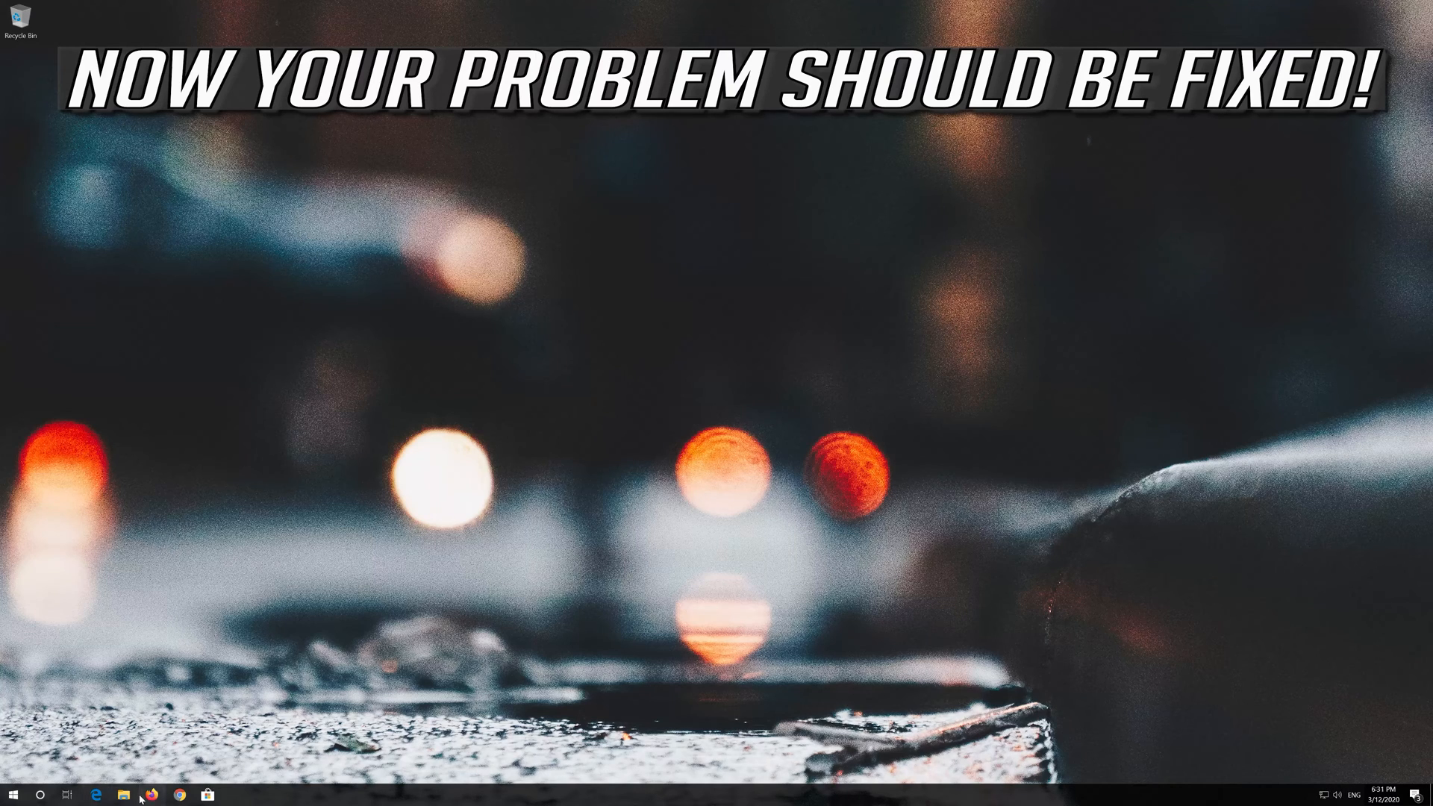
pyautogui.click(154, 794)
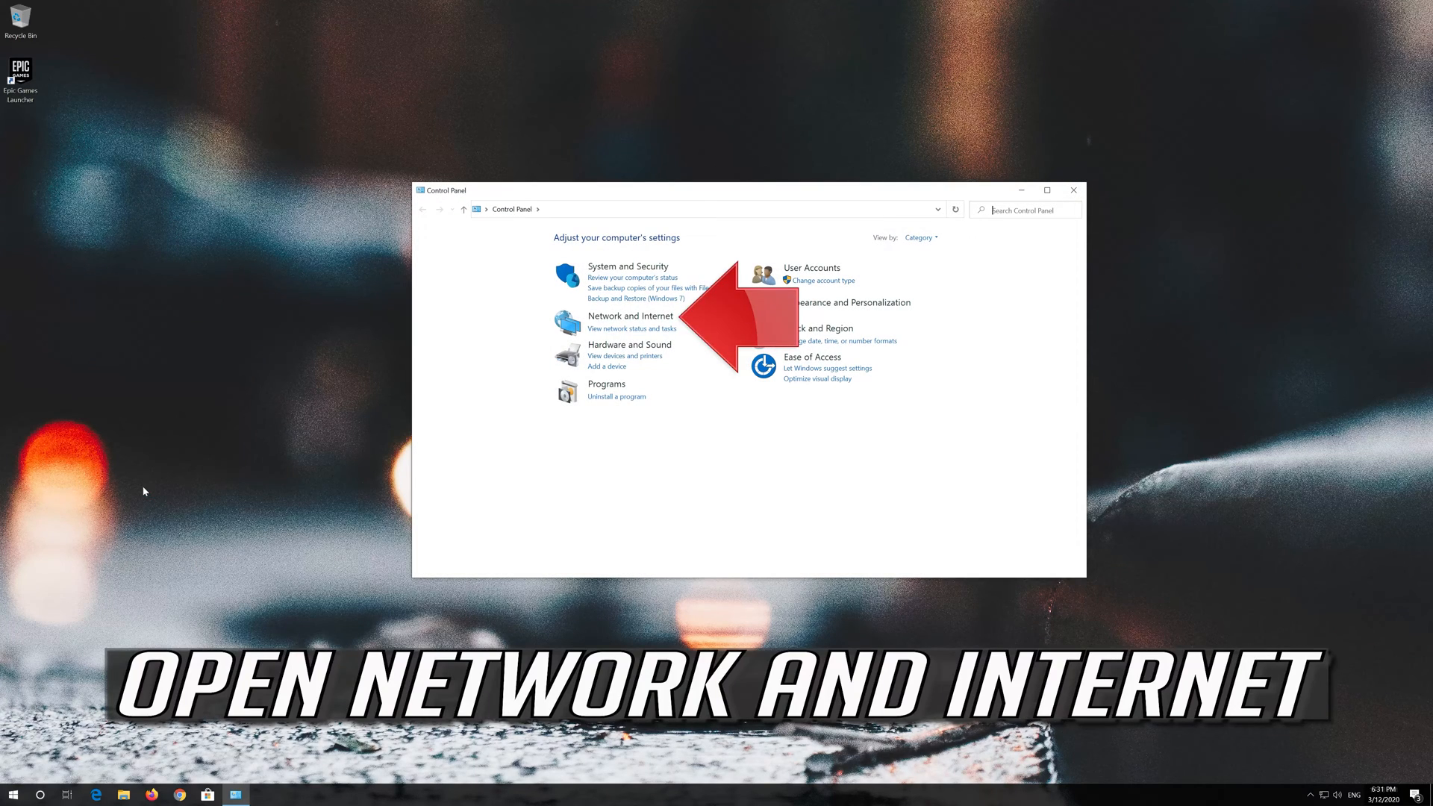
pyautogui.moveTo(260, 443)
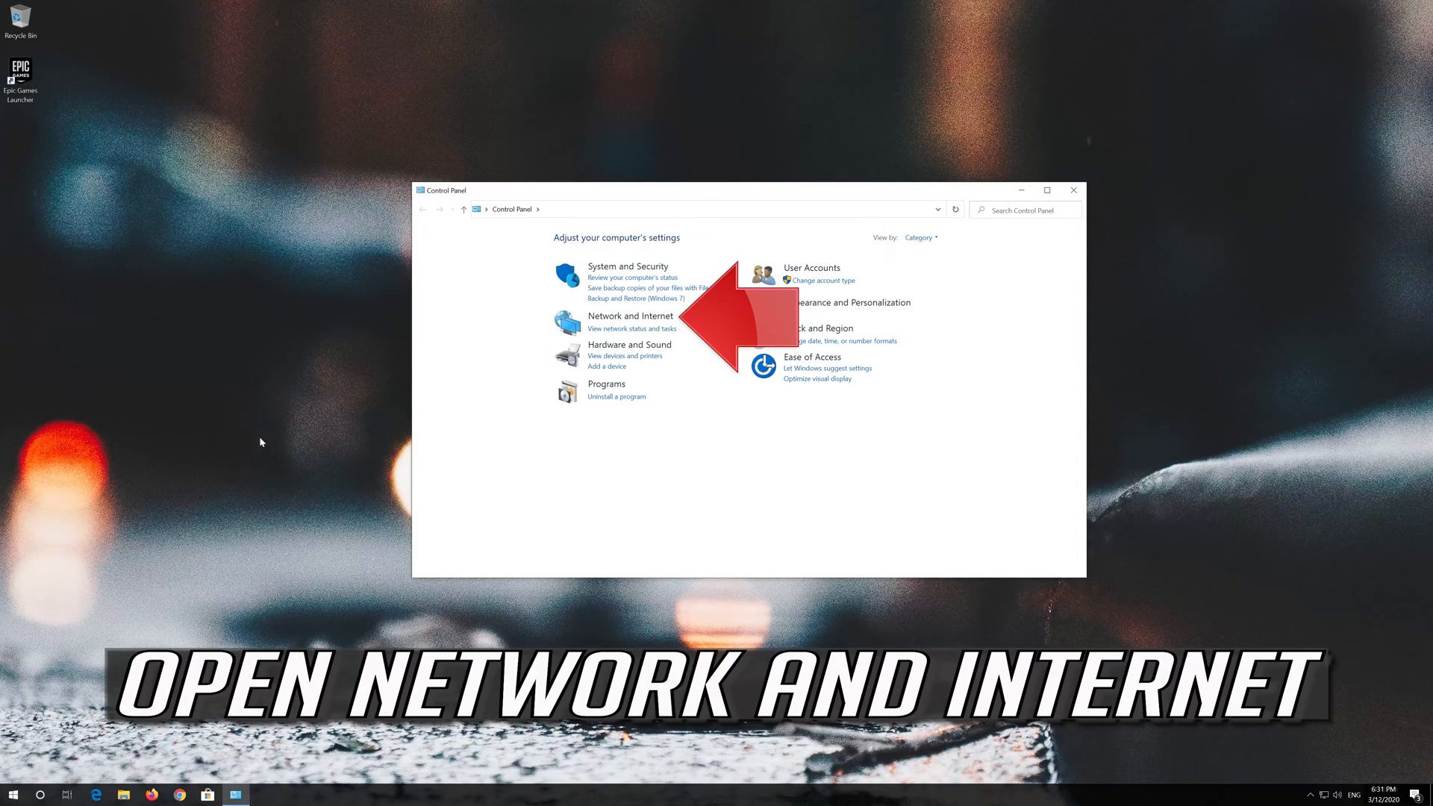
pyautogui.moveTo(631, 316)
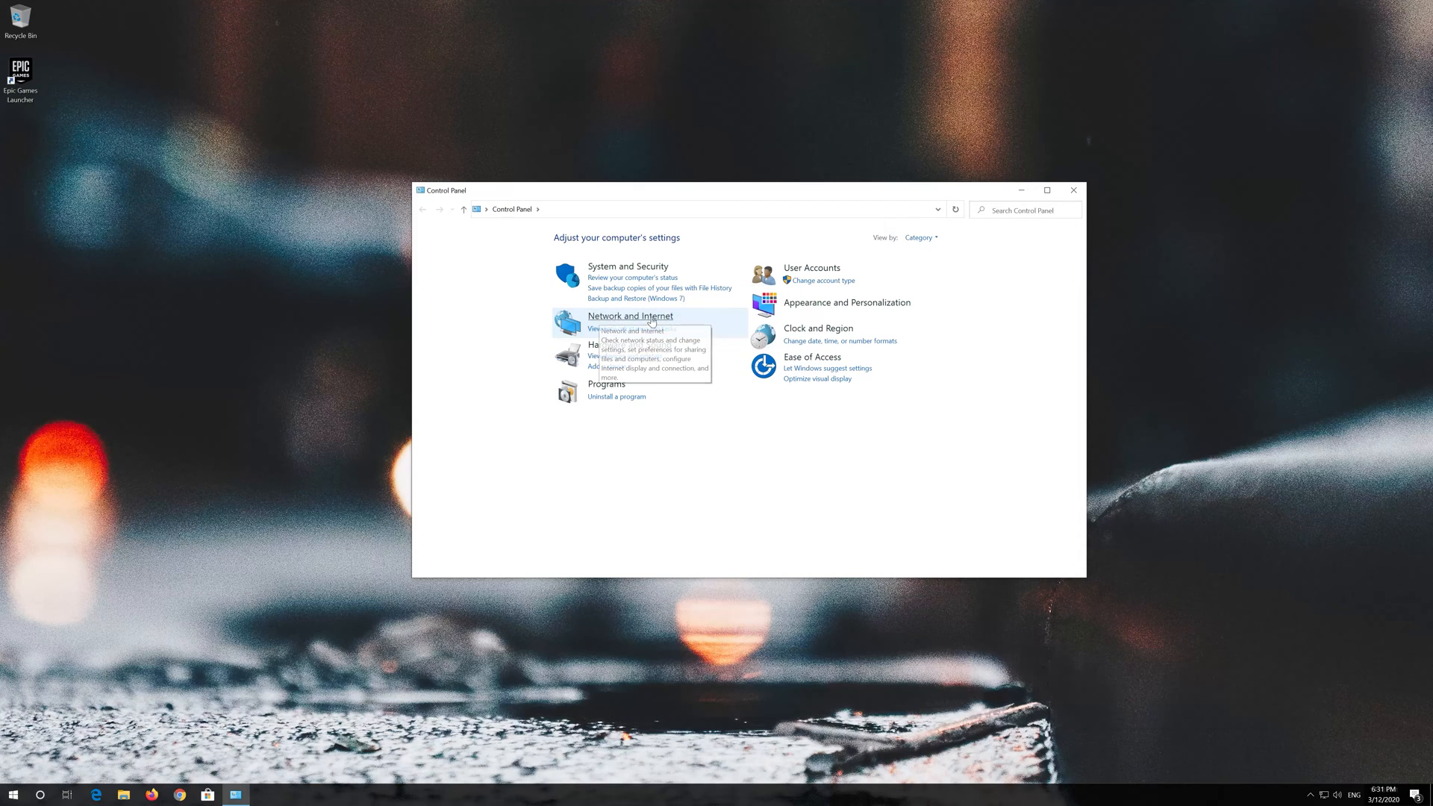
# Step: Open the Network and Internet category in Control Panel
pyautogui.click(630, 315)
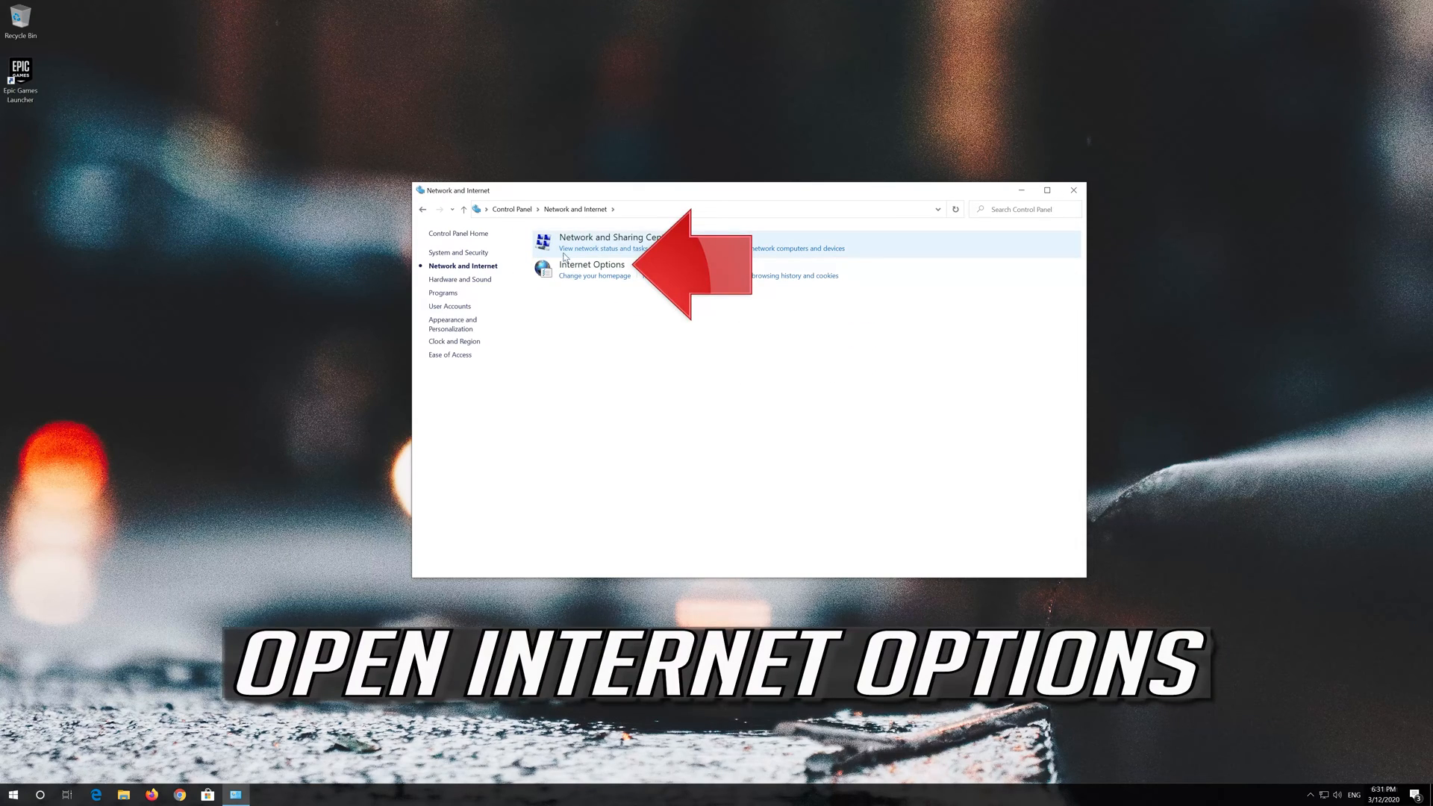
pyautogui.moveTo(590, 265)
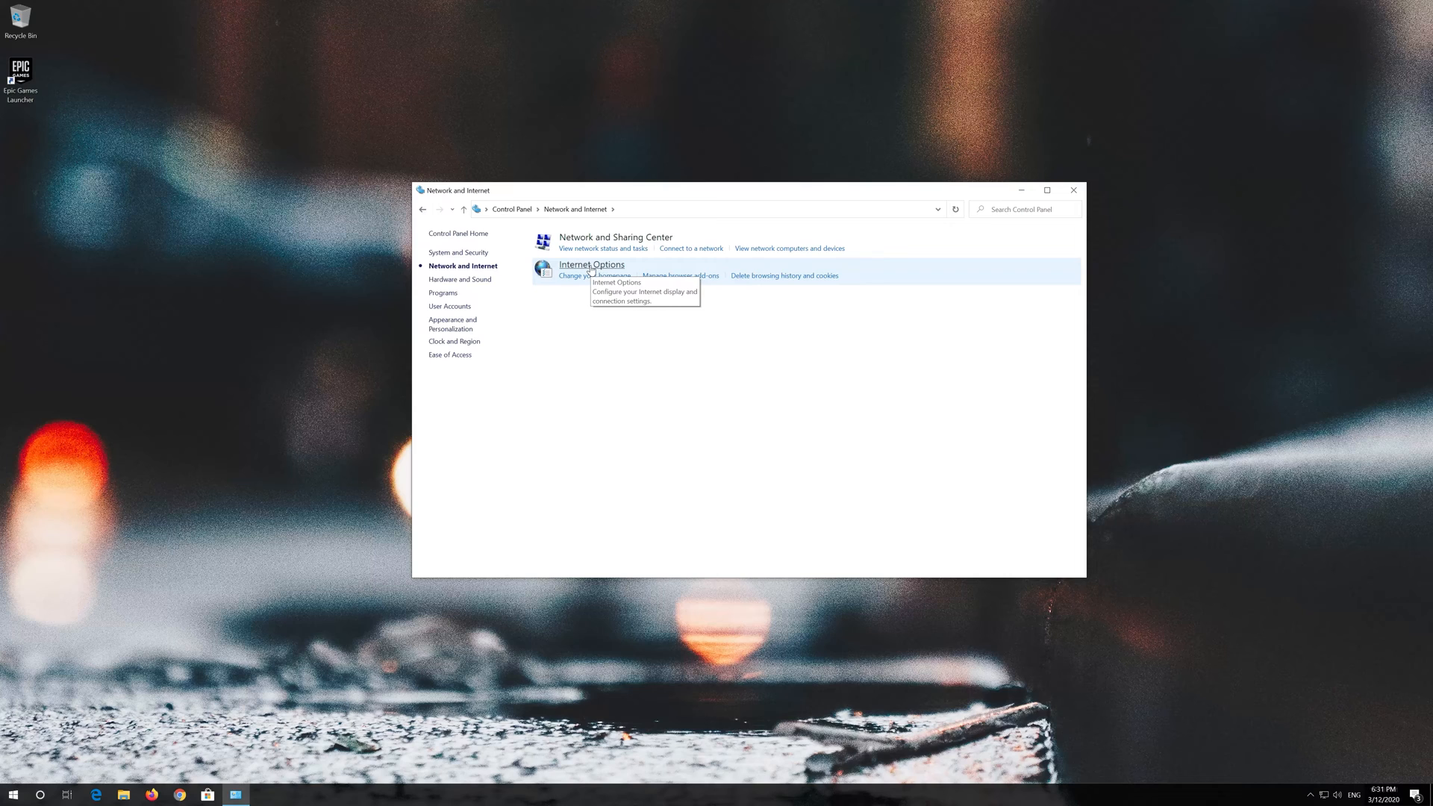
# Step: Open Internet Options, center the Internet Properties window, and show its Connections tab
pyautogui.click(591, 265)
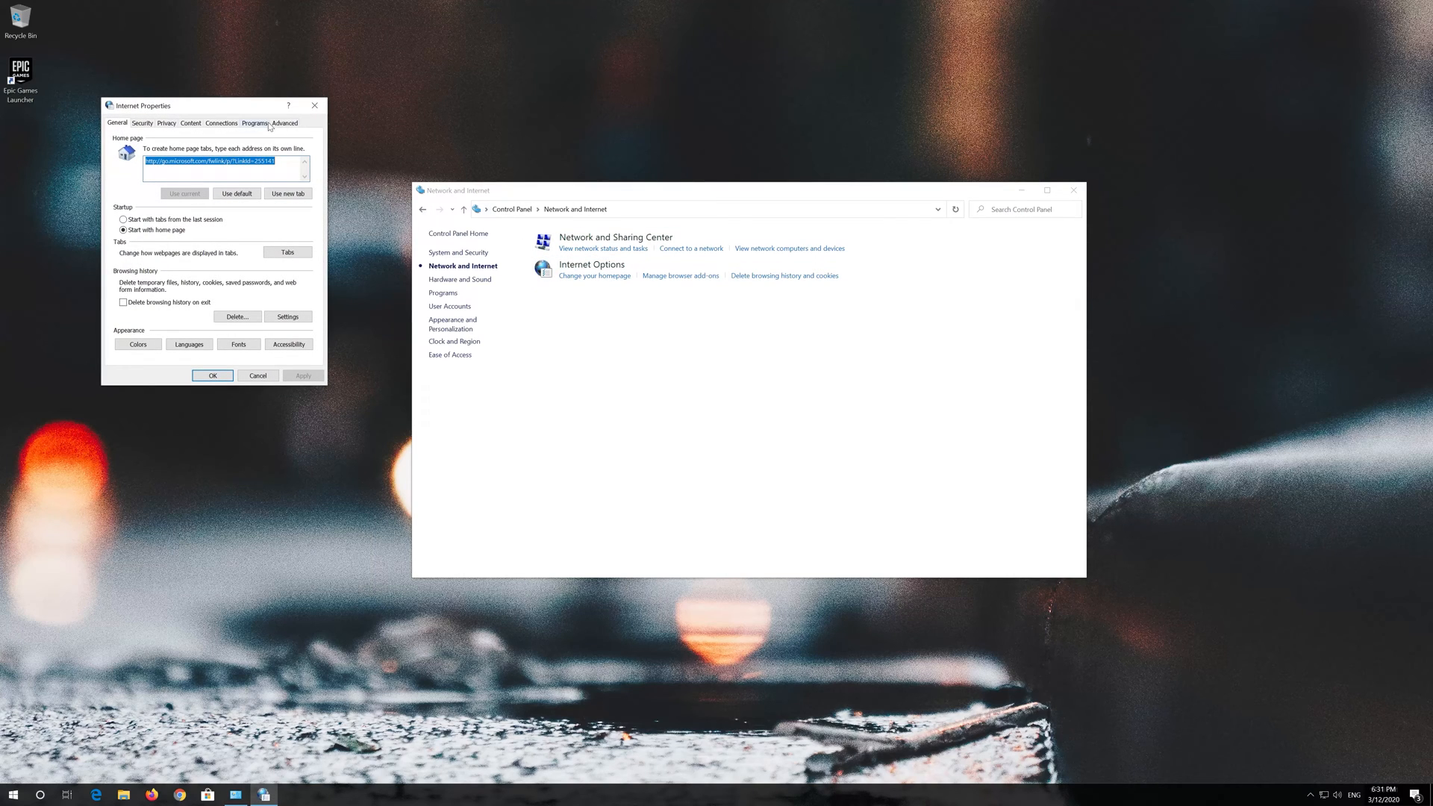
pyautogui.moveTo(142, 106); pyautogui.dragTo(589, 212)
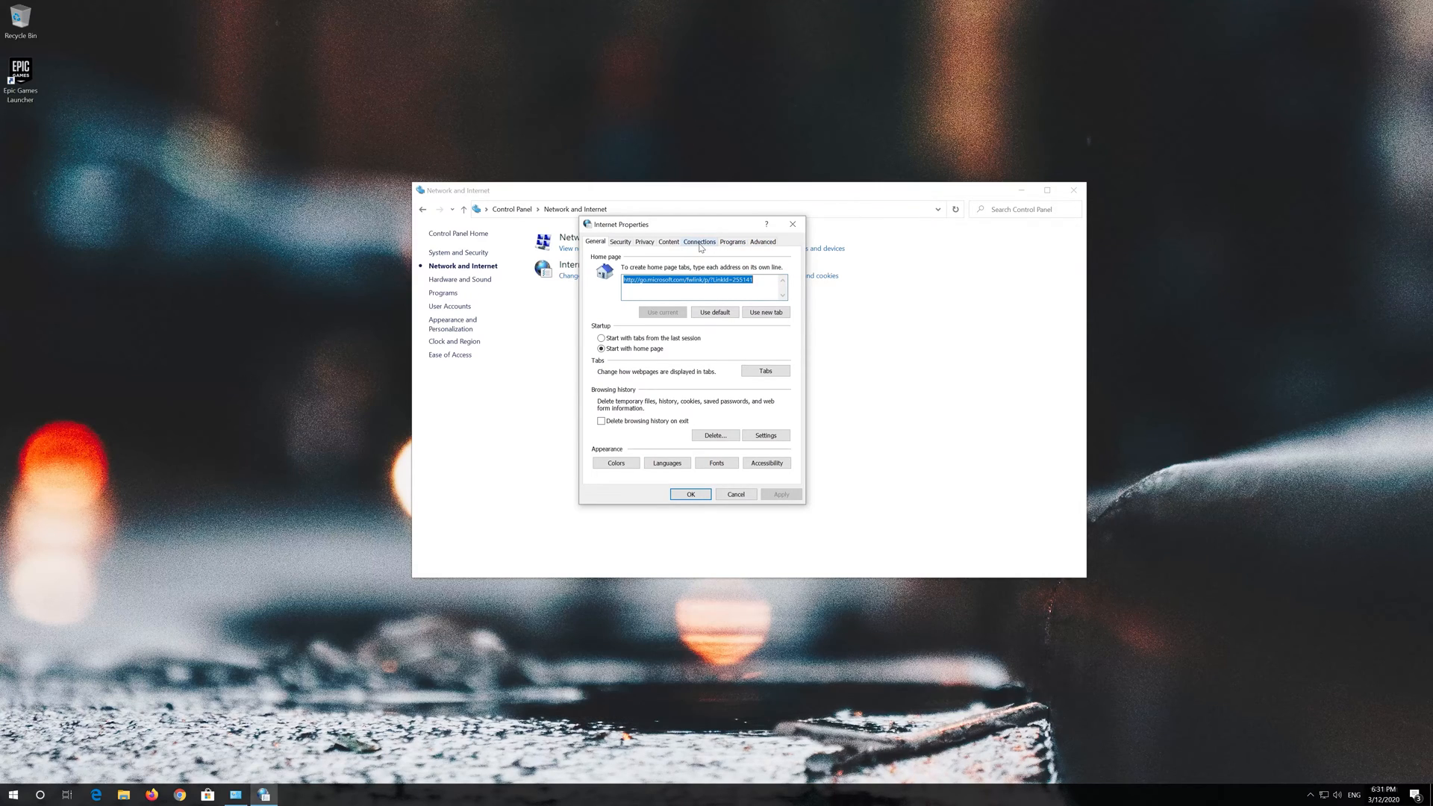
pyautogui.click(699, 241)
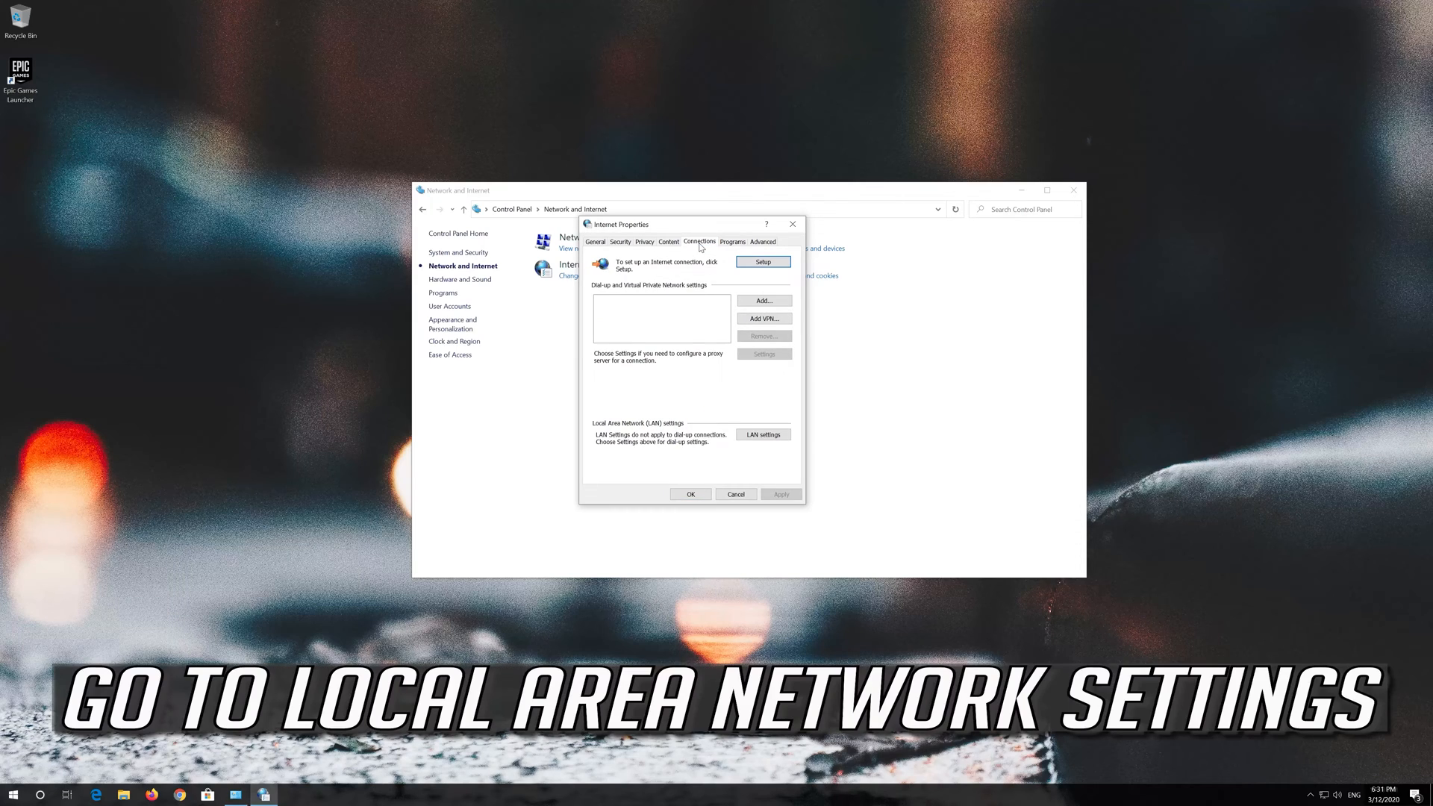
pyautogui.moveTo(642, 430)
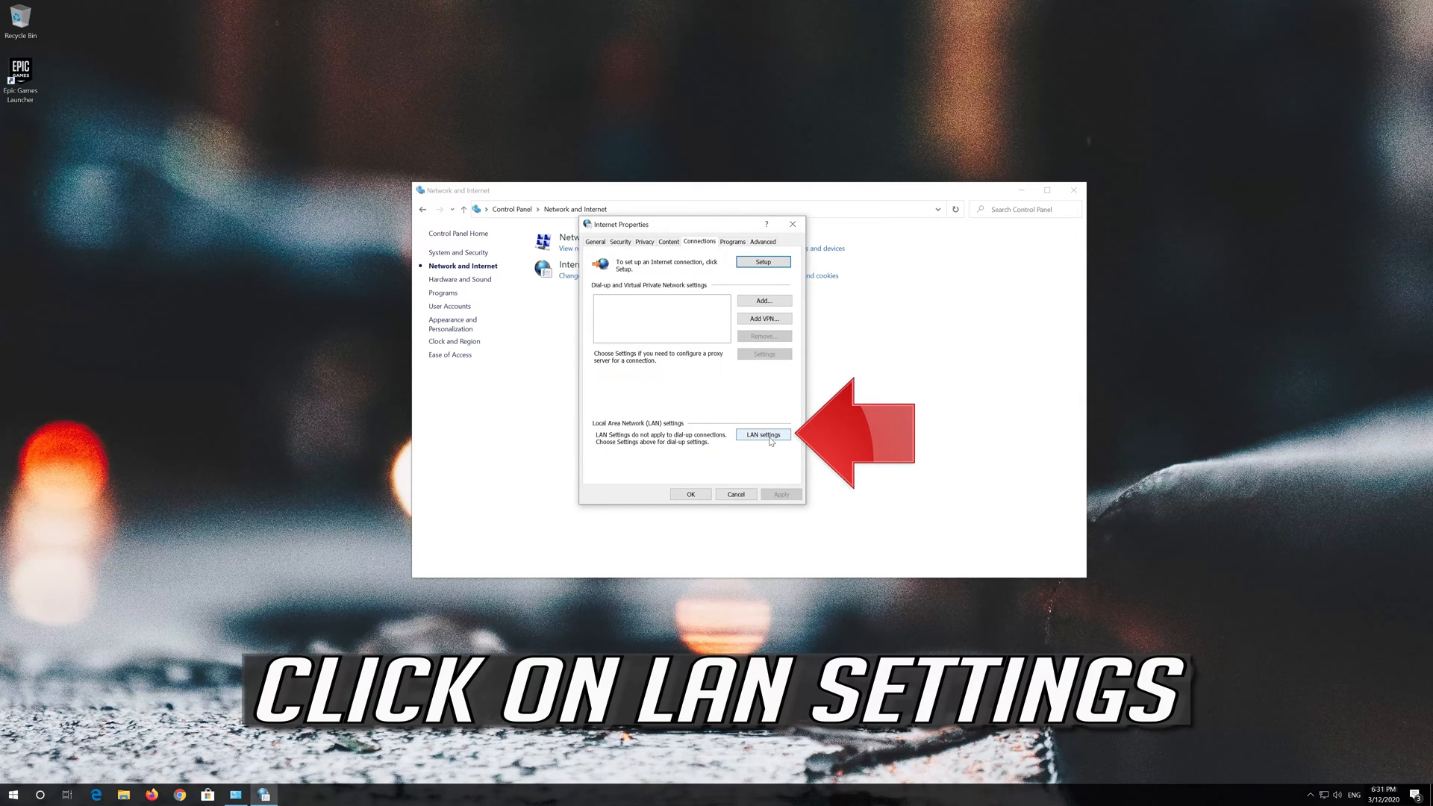
# Step: Uncheck 'Use a proxy server for your LAN' in LAN settings and confirm with OK
pyautogui.click(761, 434)
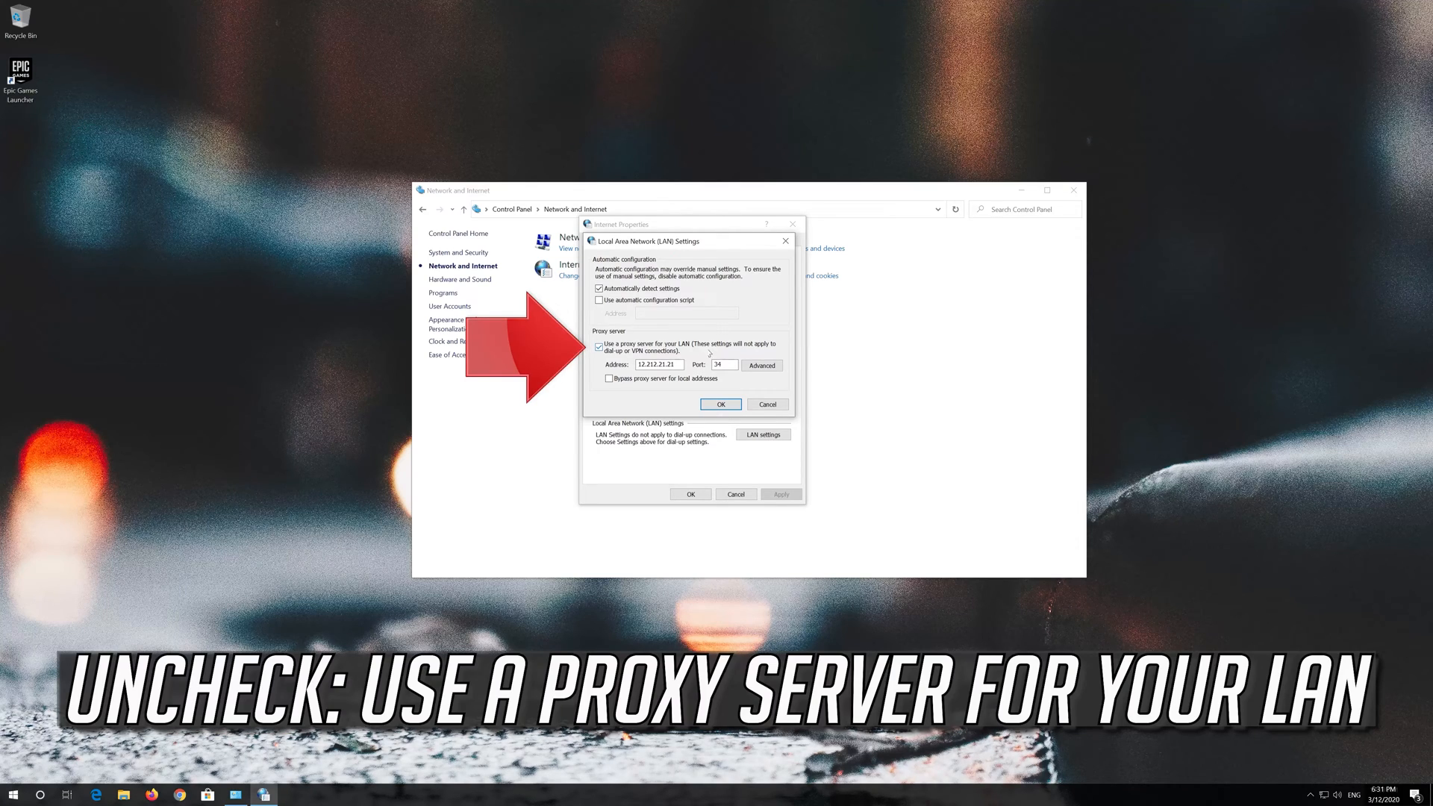
pyautogui.click(599, 347)
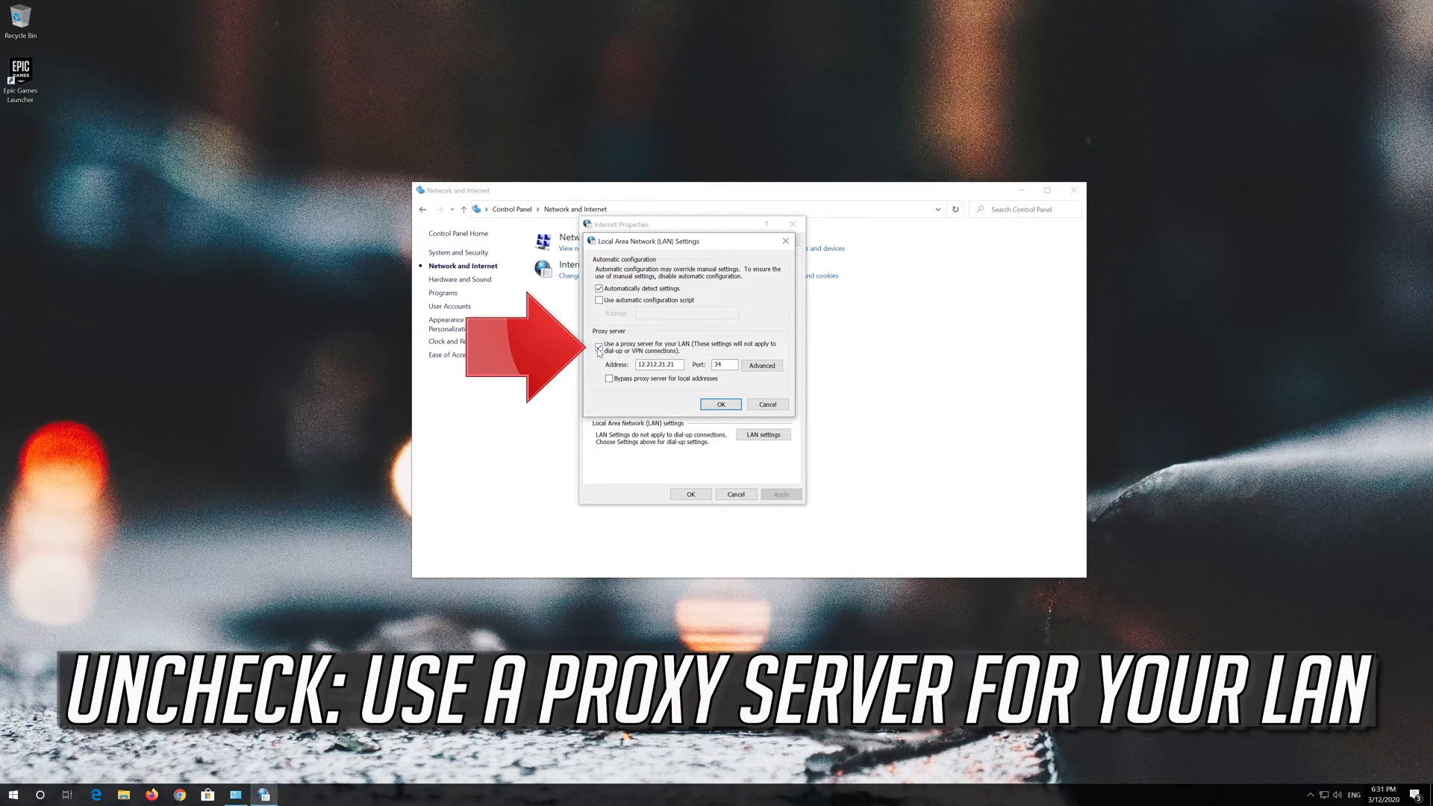
pyautogui.click(599, 349)
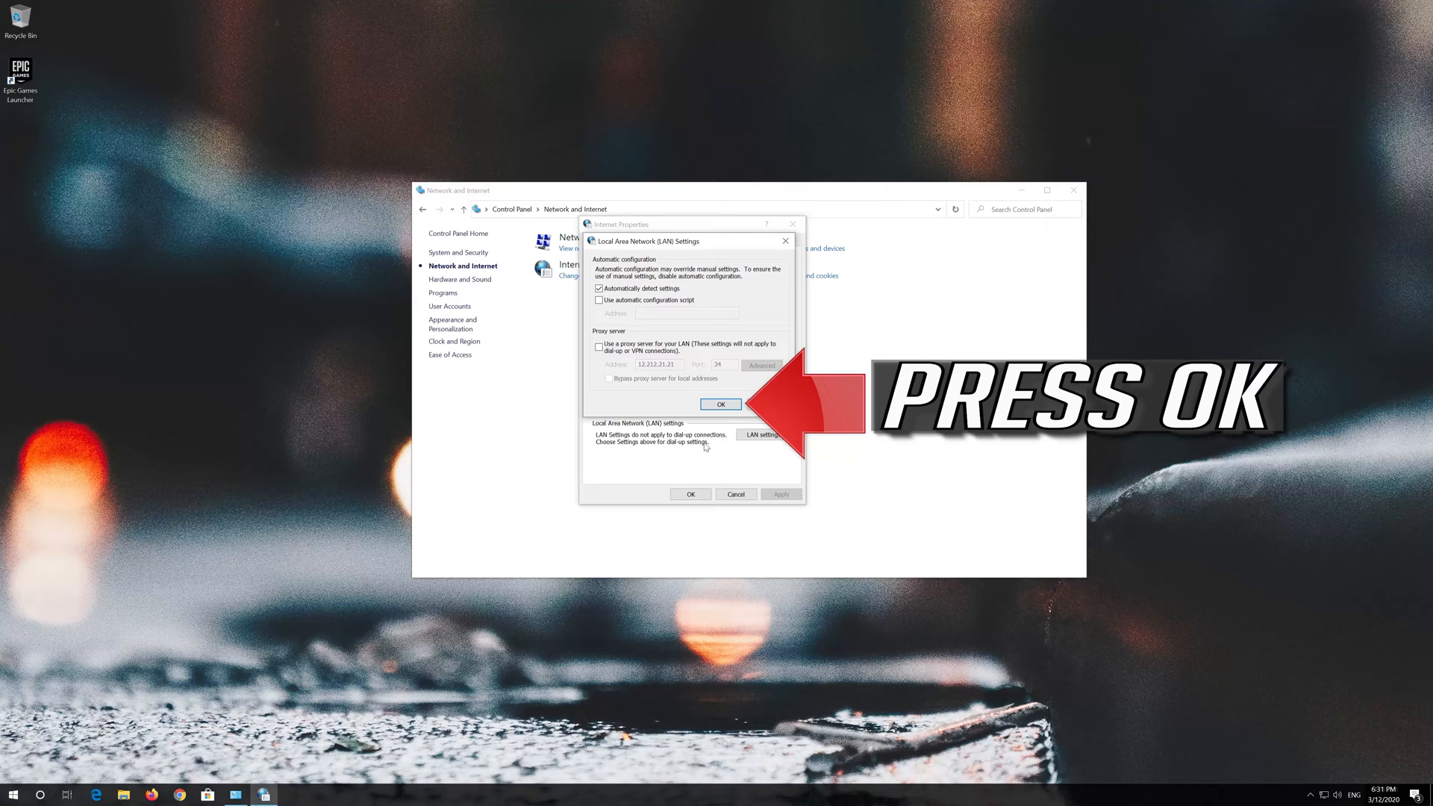
pyautogui.click(721, 404)
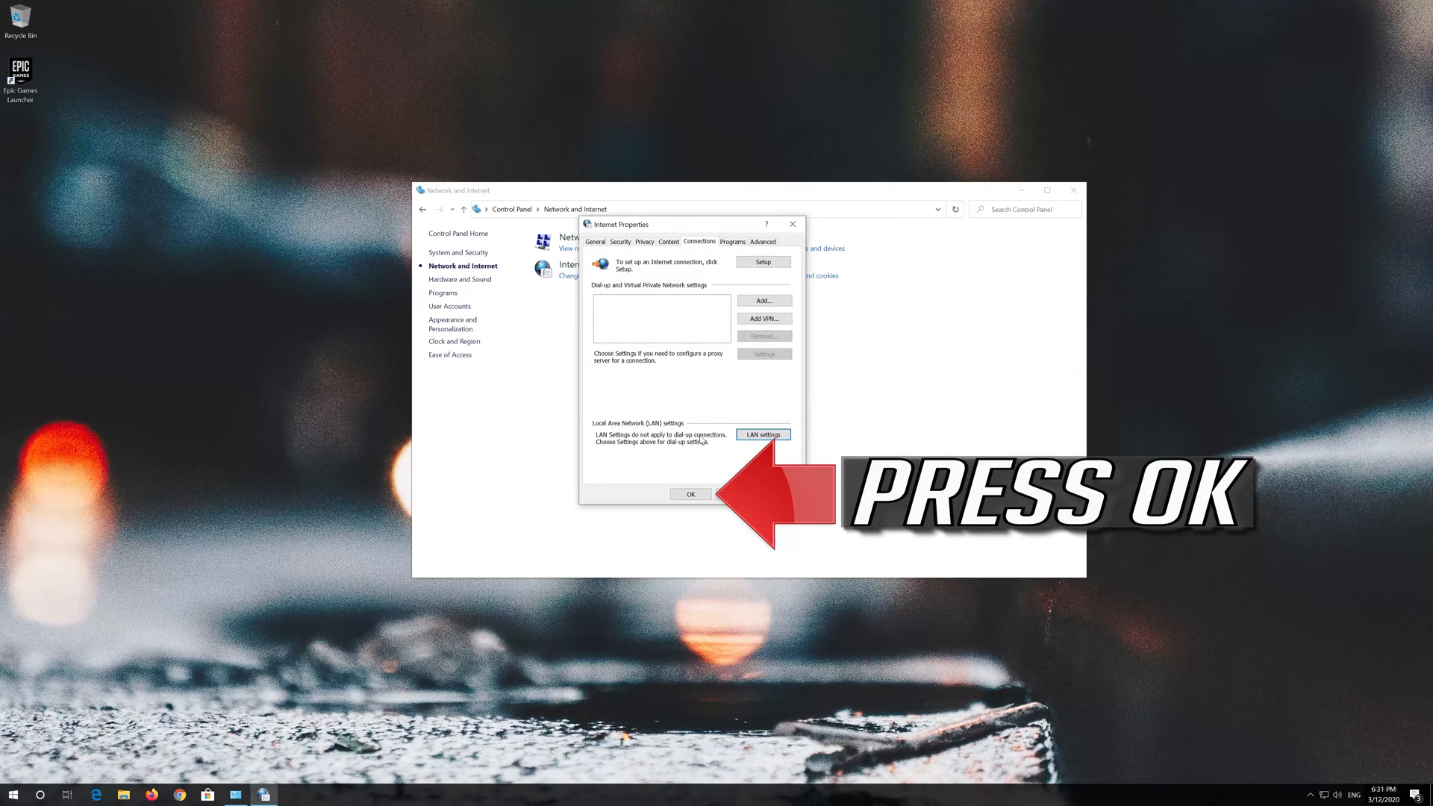